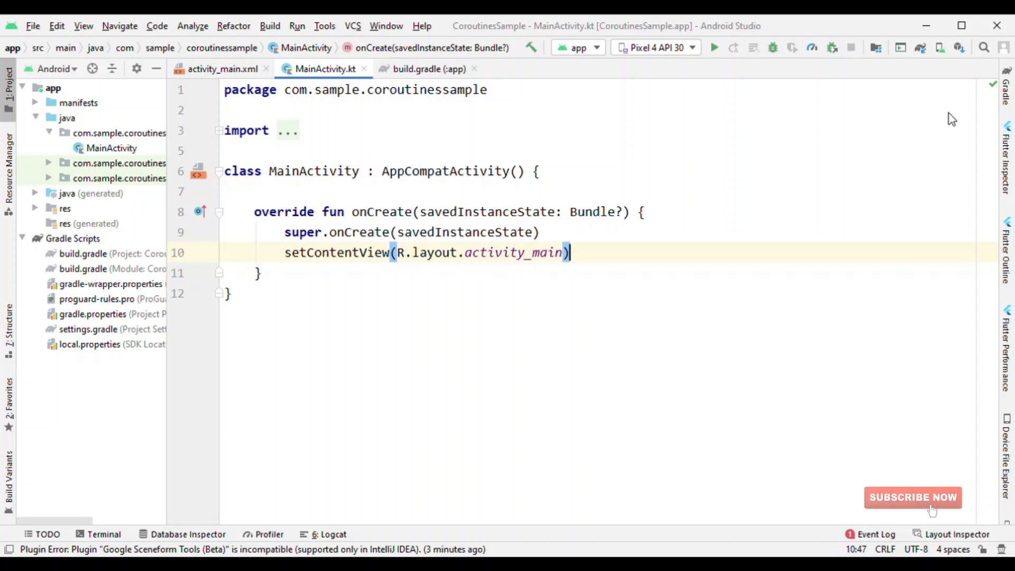
mouse_move(88, 273)
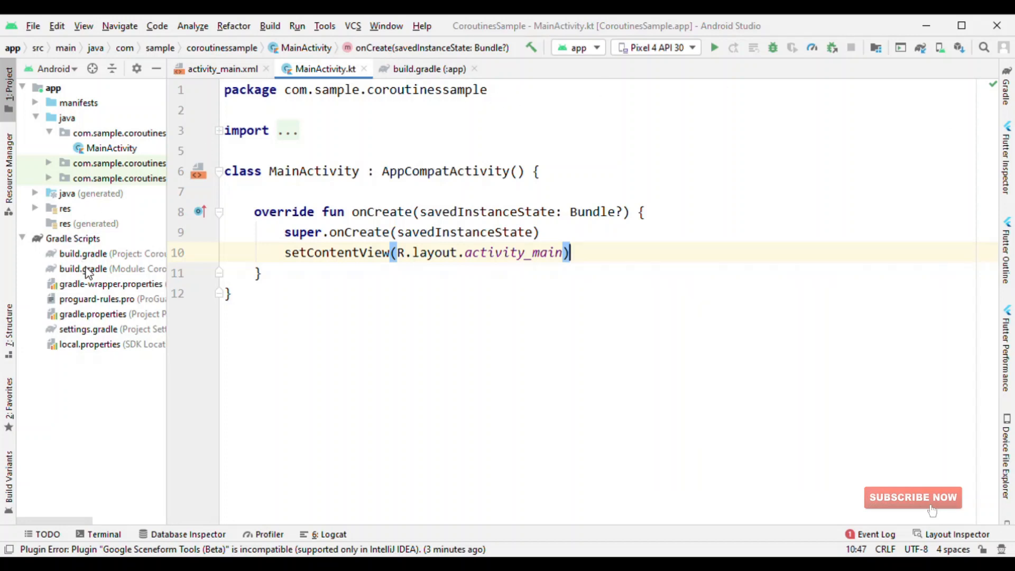
Step: Inspect the kotlinx coroutines core dependency in the app module's build.gradle
click(427, 69)
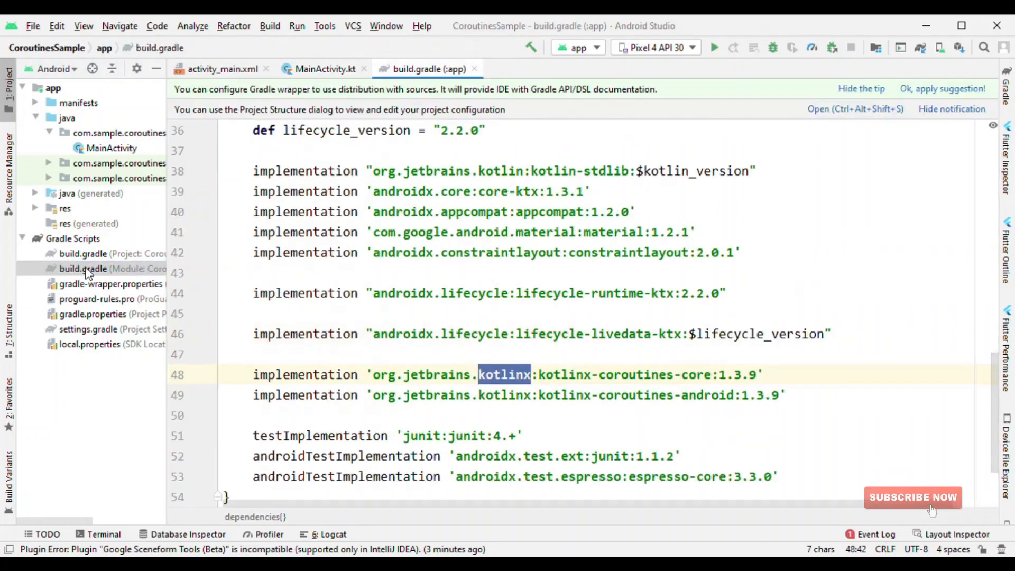
mouse_move(614, 337)
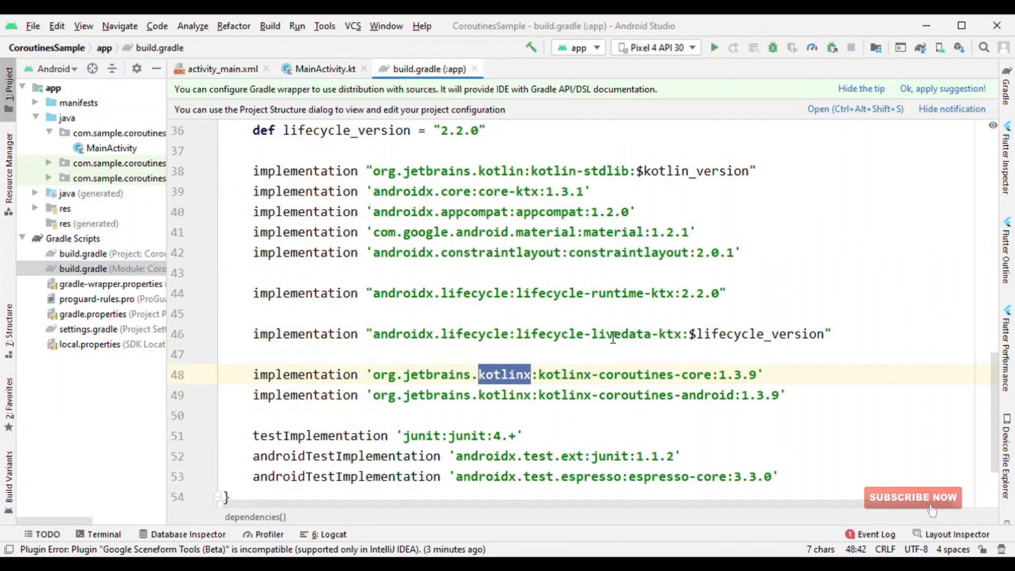
double_click(635, 375)
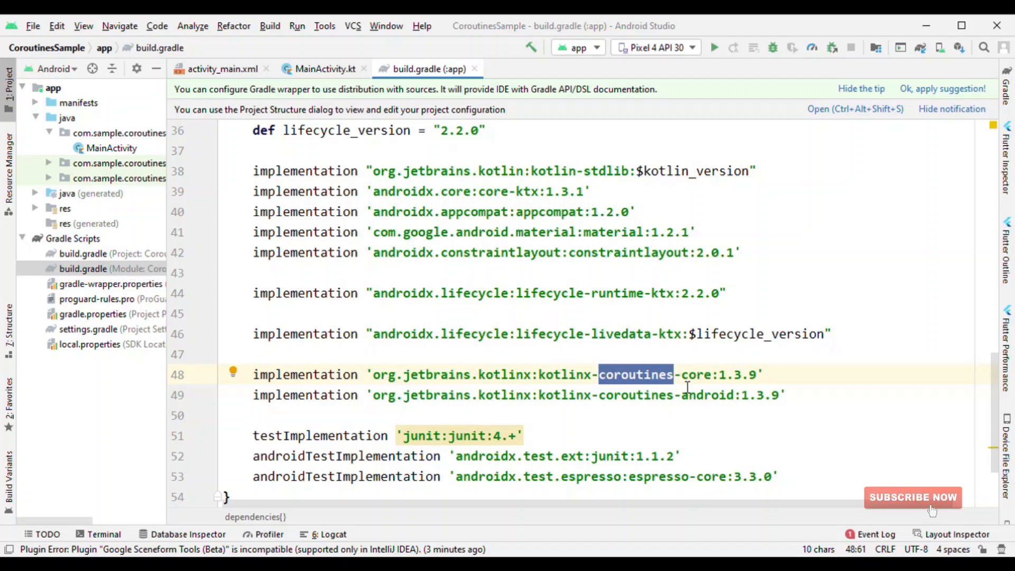
double_click(696, 375)
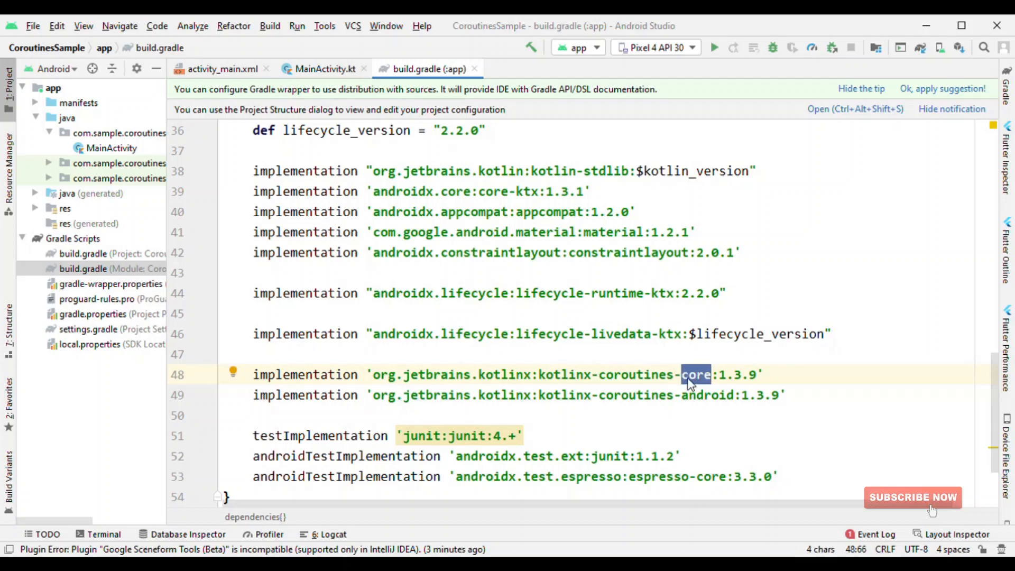
click(326, 69)
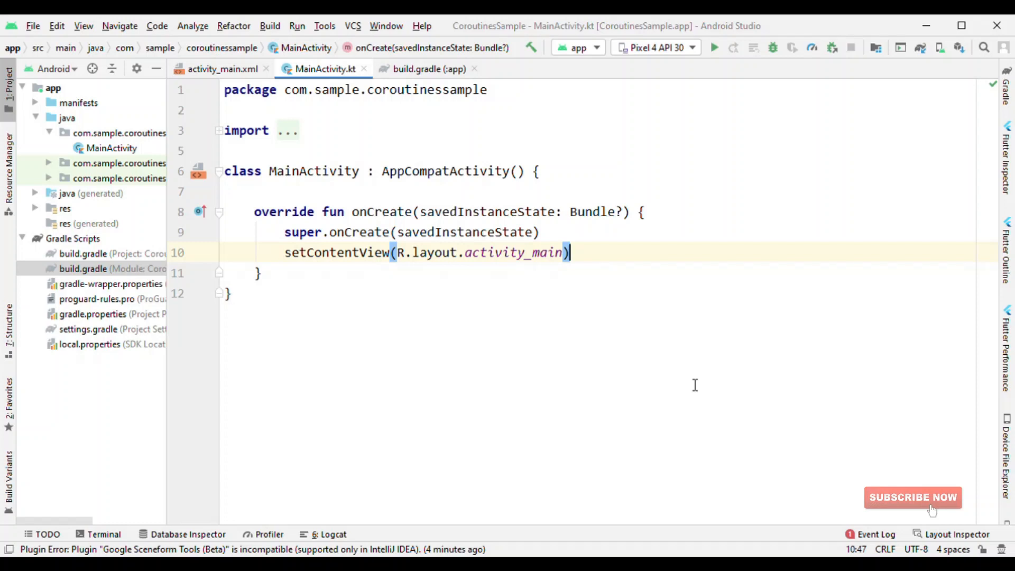
Step: Write private fun generateNumbers() = flow { emit(10) } below onCreate
text(pr)
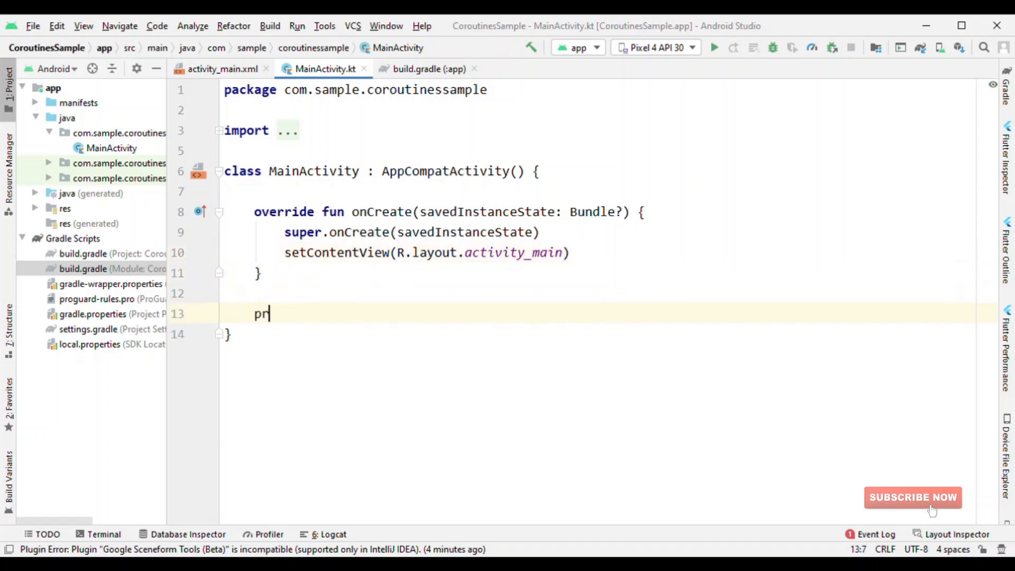
text(ivate fun)
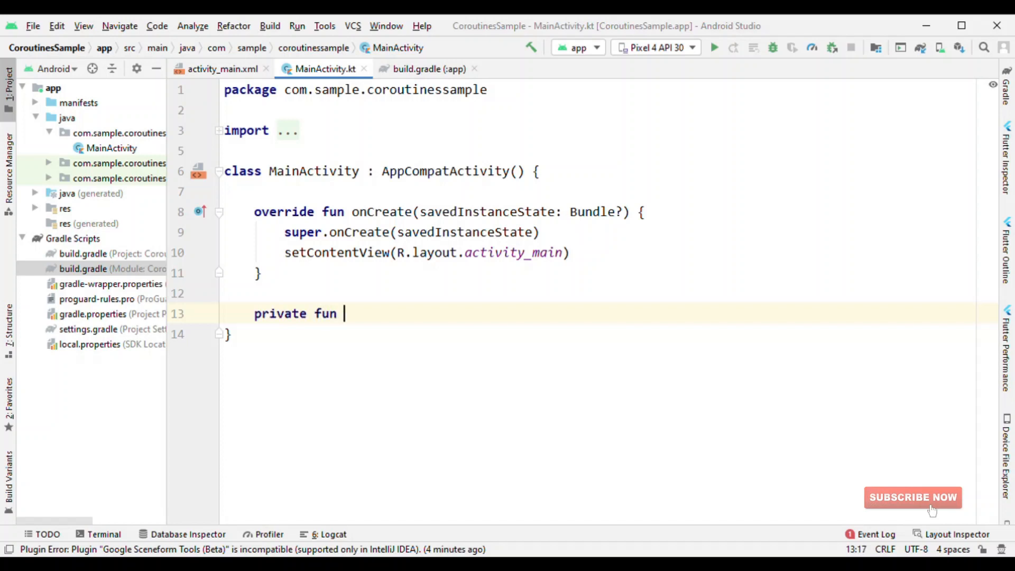
text(generate)
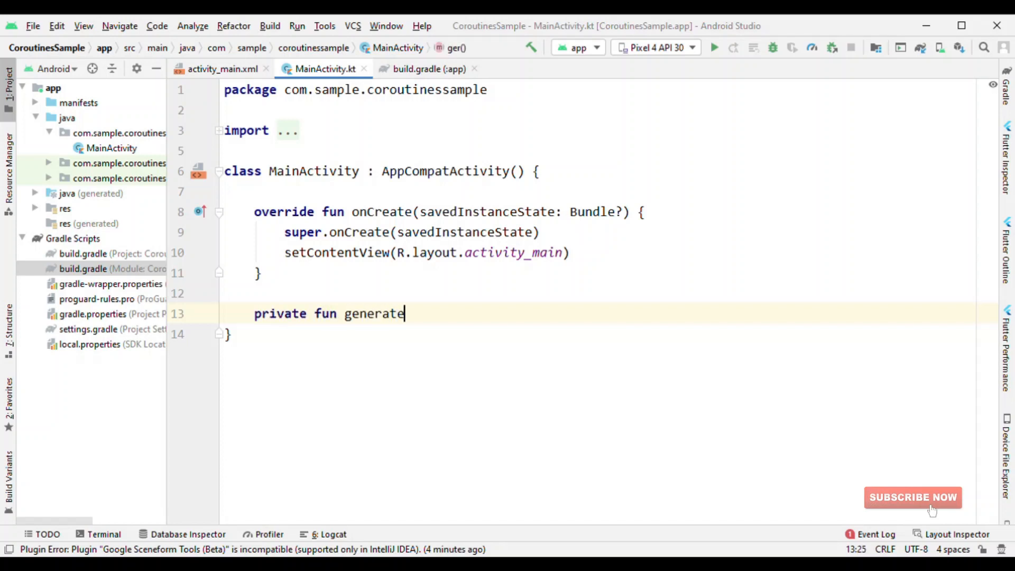
text(Numbers() = f)
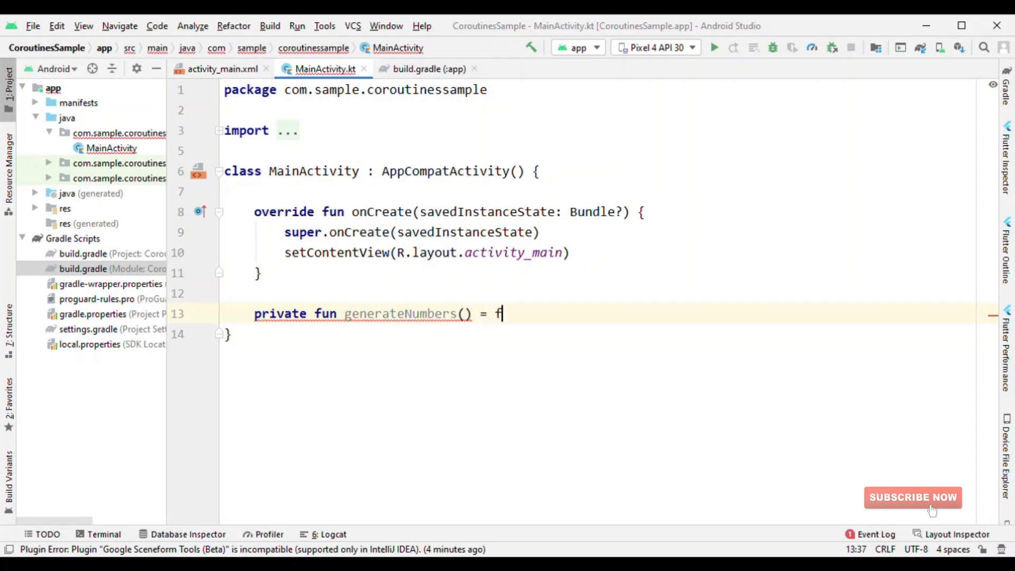
text(low)
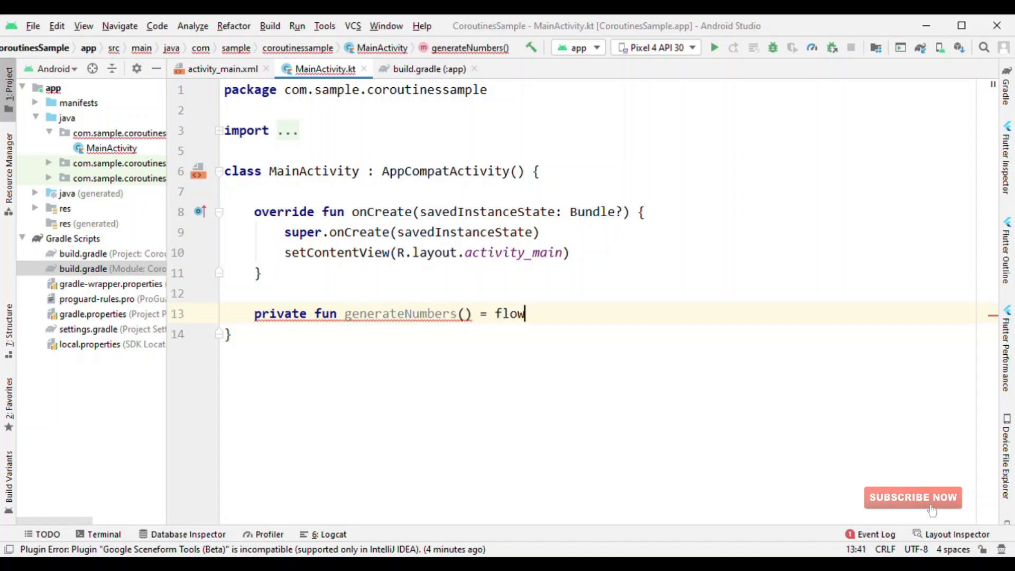
mouse_move(690, 384)
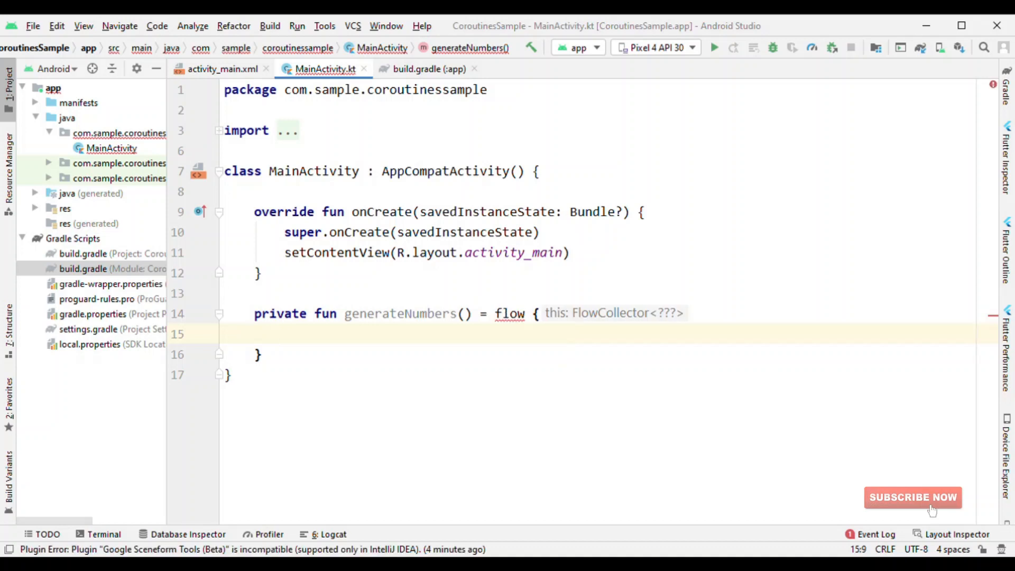
text(emit)
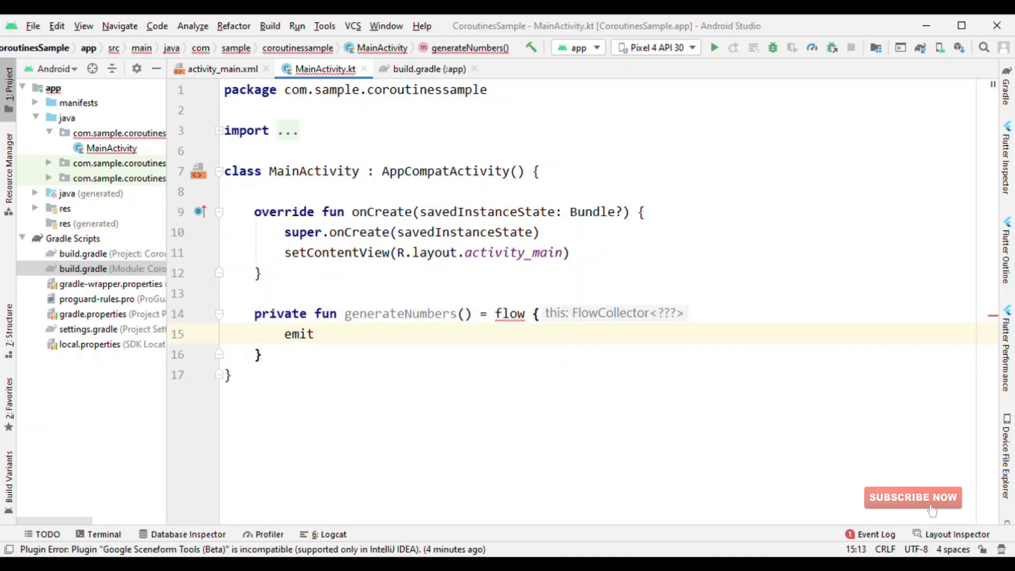
text((10)
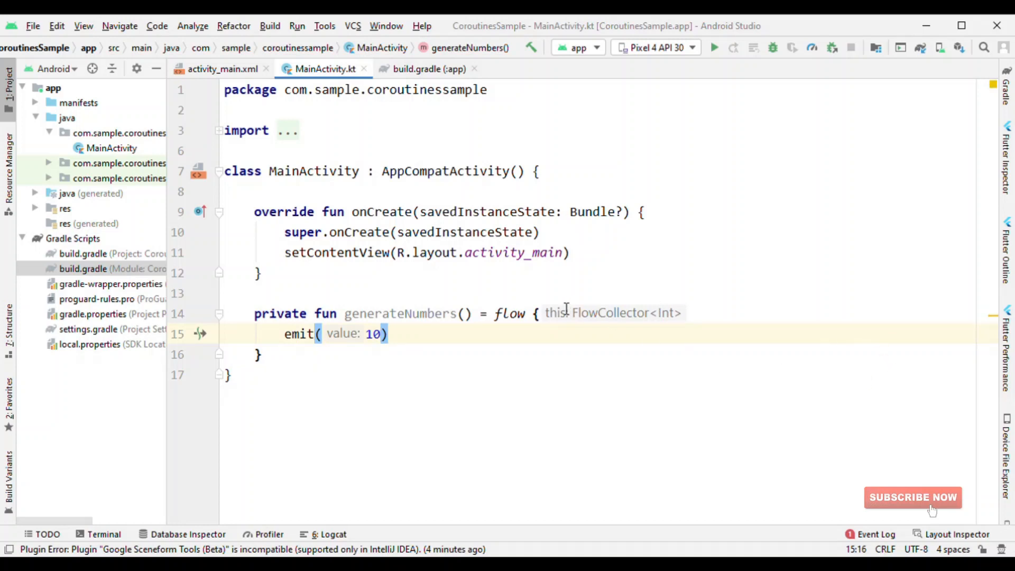
double_click(510, 313)
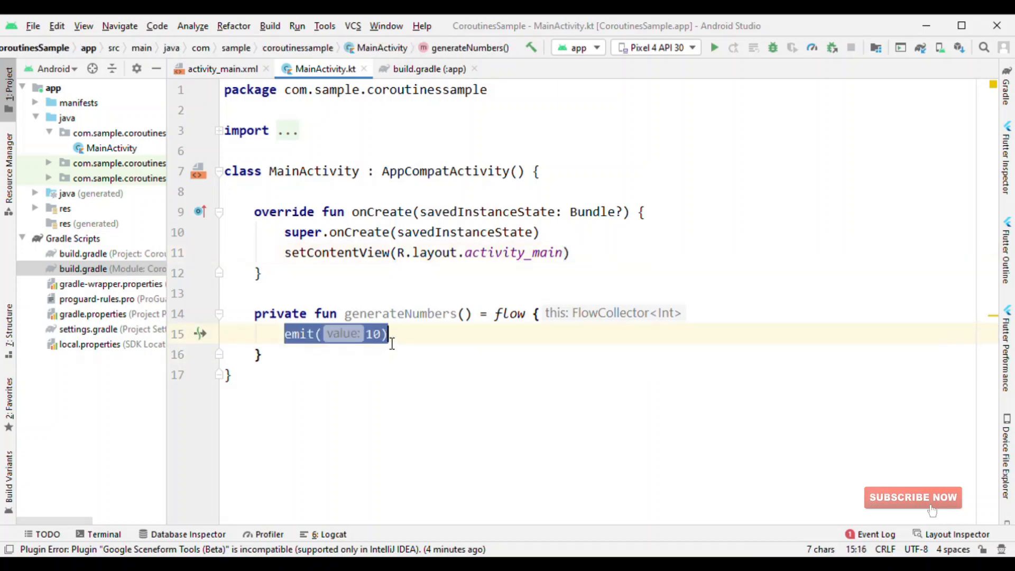
Step: Add generateNumbers().collect { } after setContentView, with an empty line above it
click(601, 252)
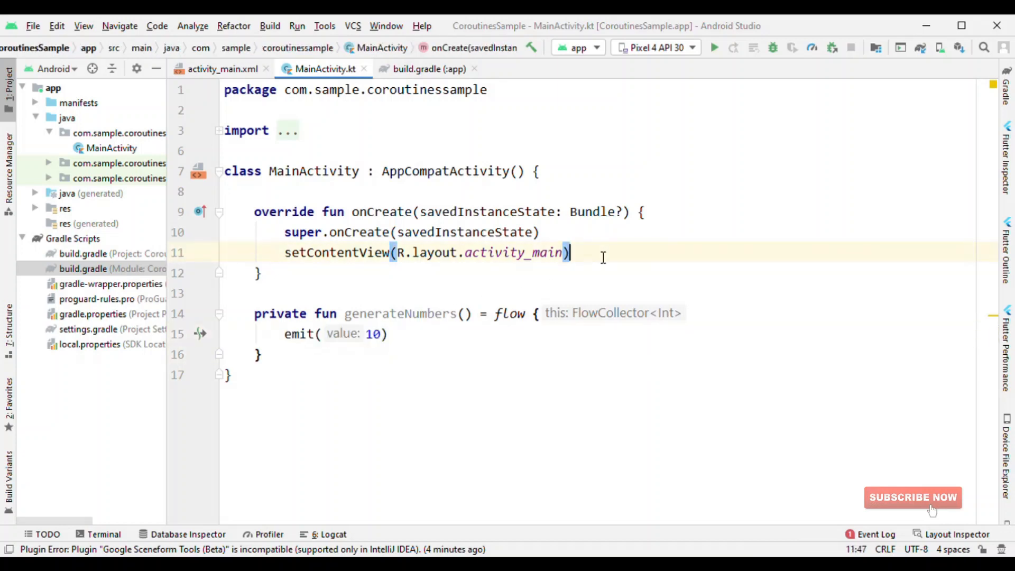
text(generateNumbers()
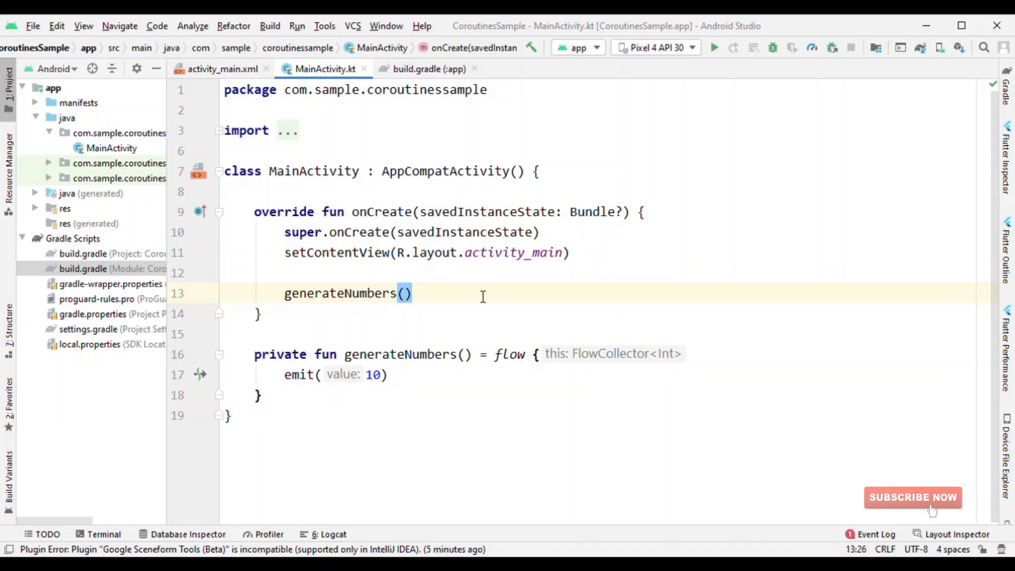
text(.)
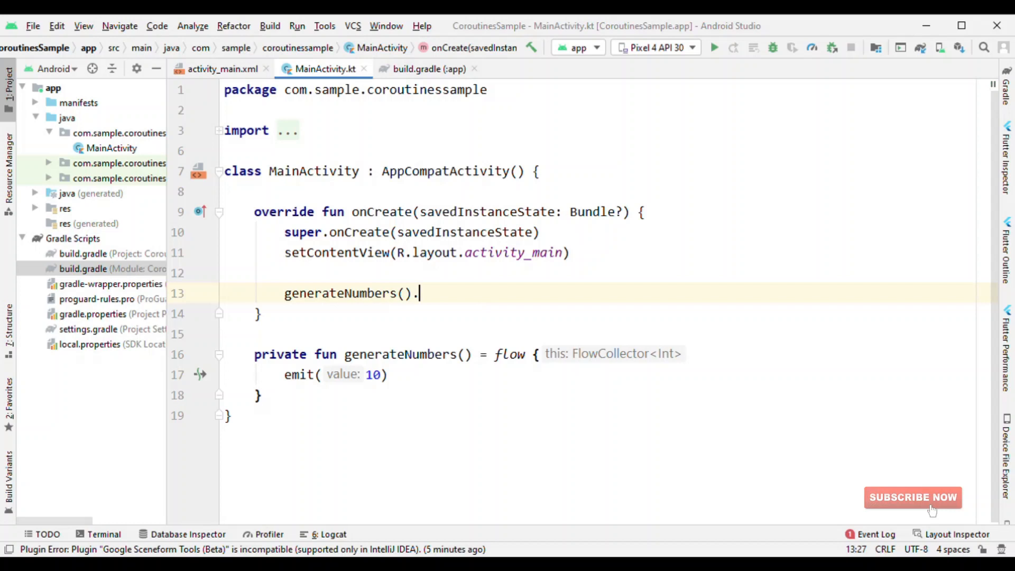
text(collect {)
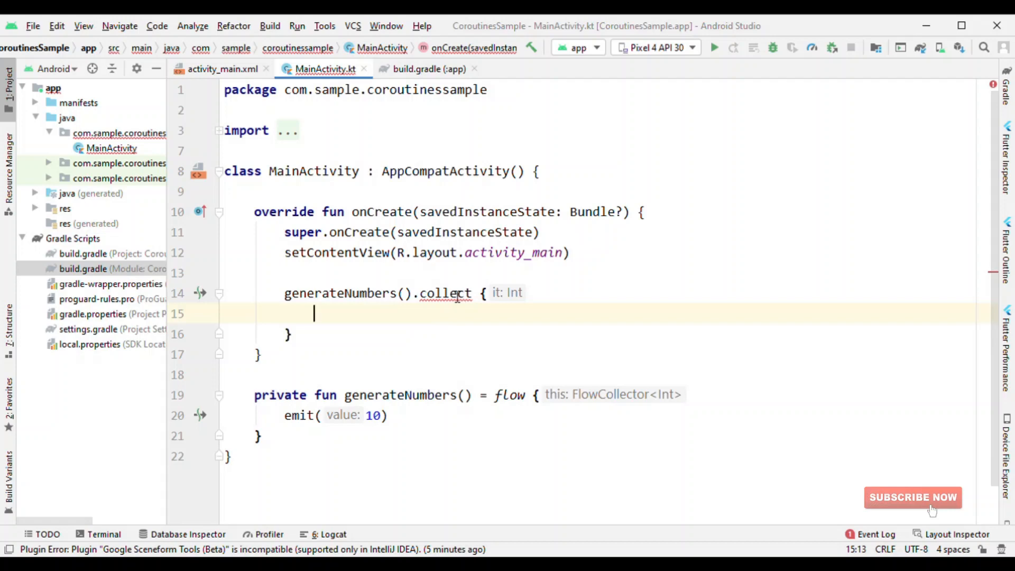
click(445, 293)
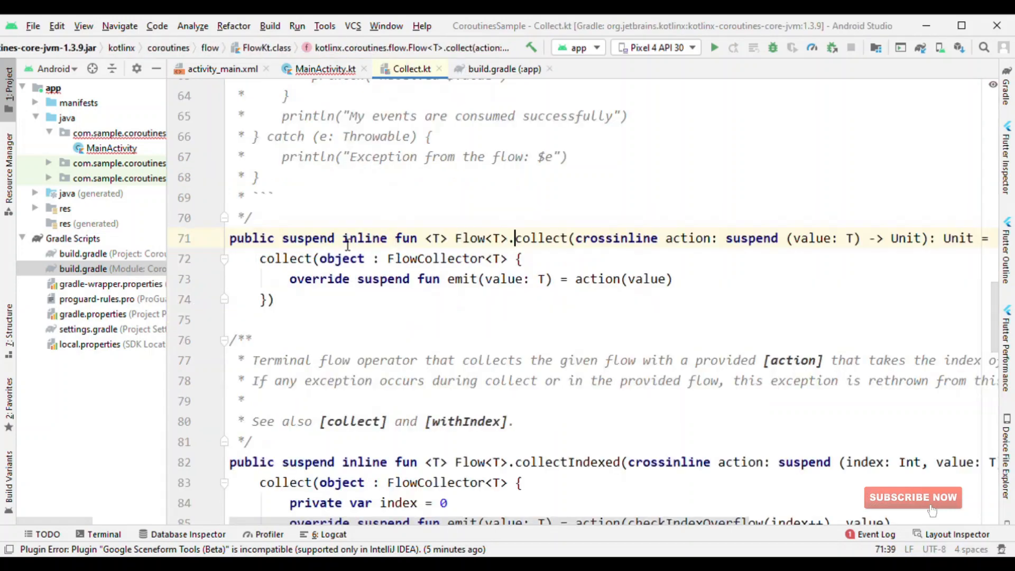
click(322, 69)
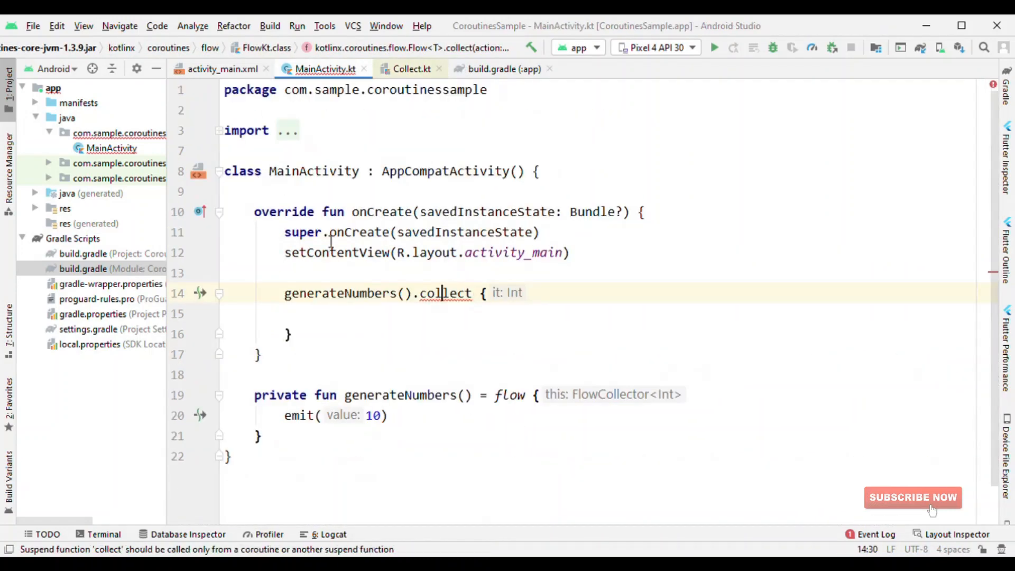
key(Enter)
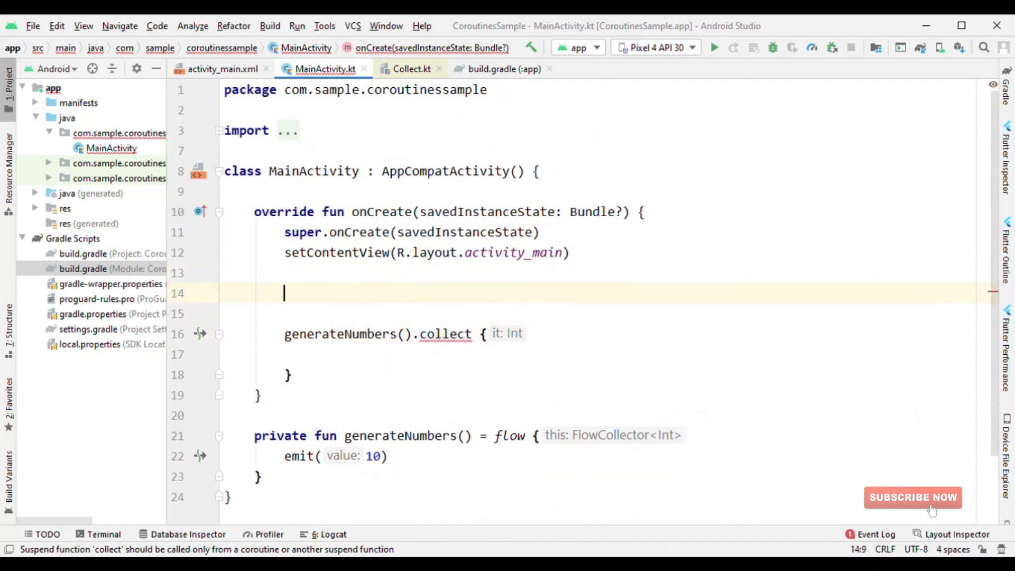
text(life)
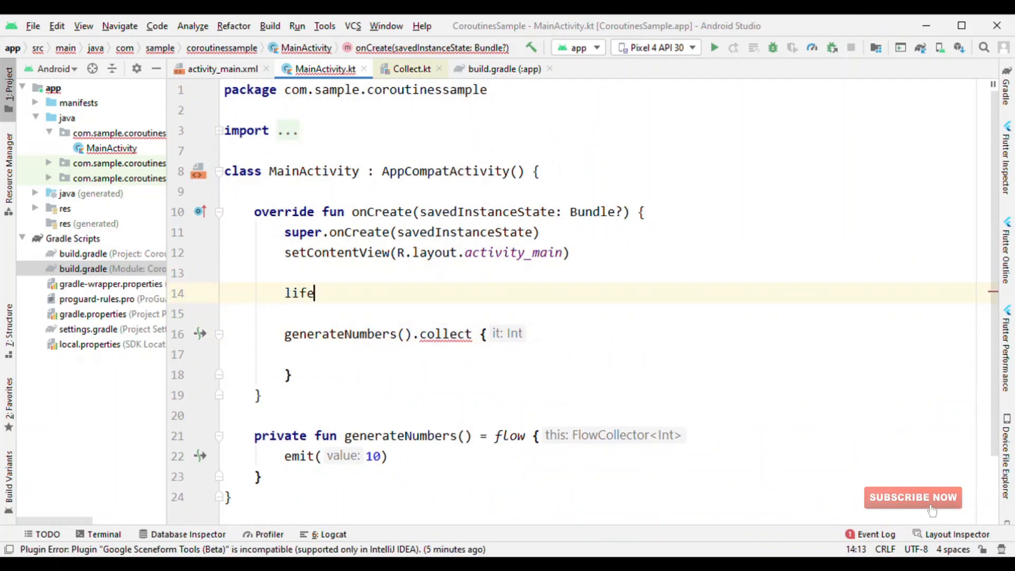
text(cycleScope.launch {)
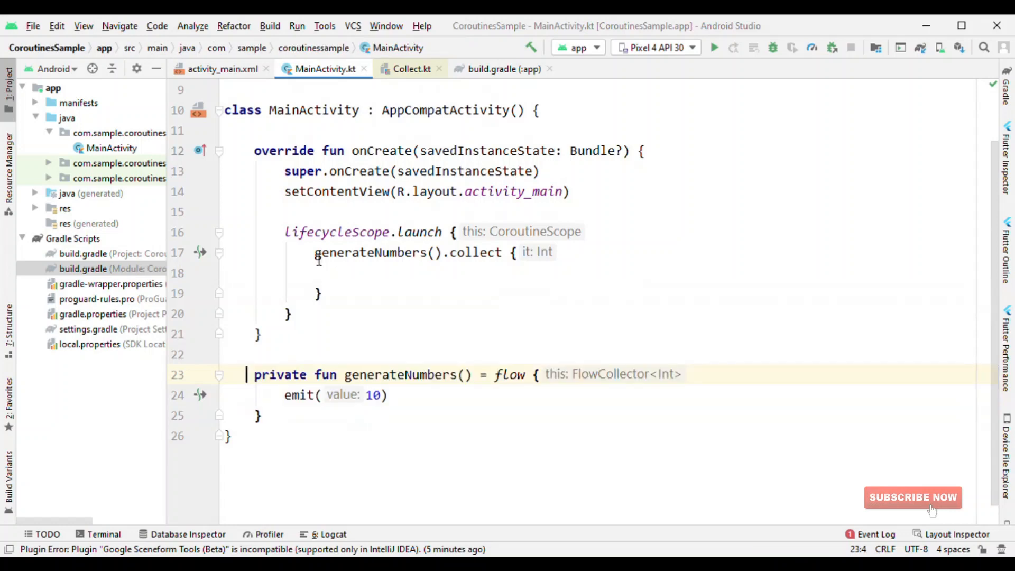
click(337, 294)
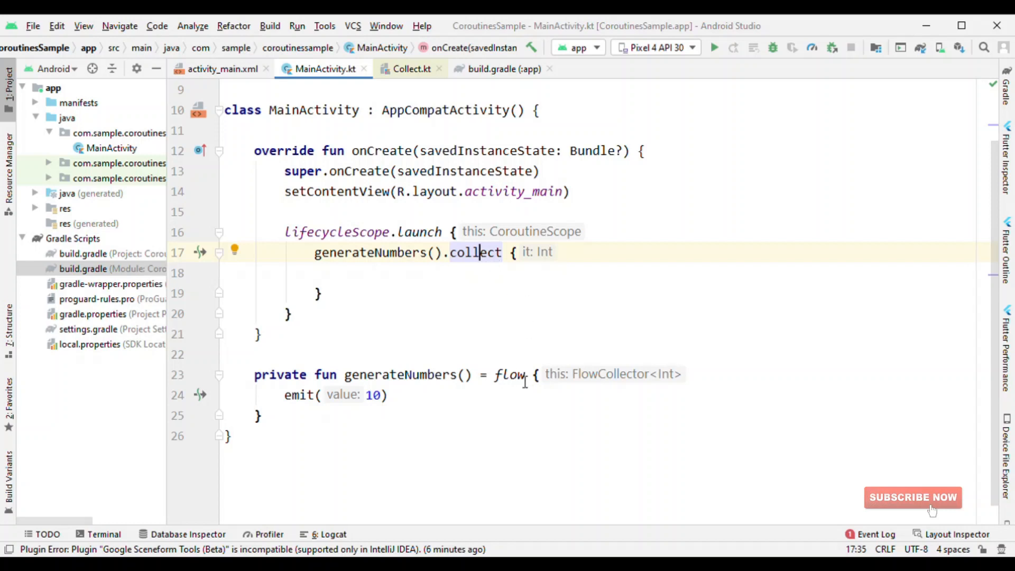
double_click(510, 374)
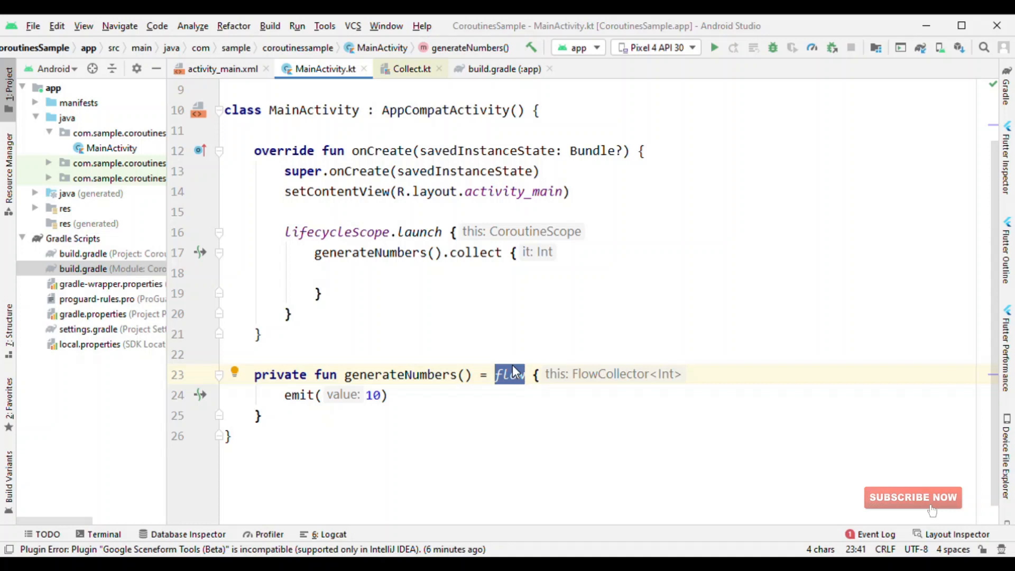
mouse_move(476, 276)
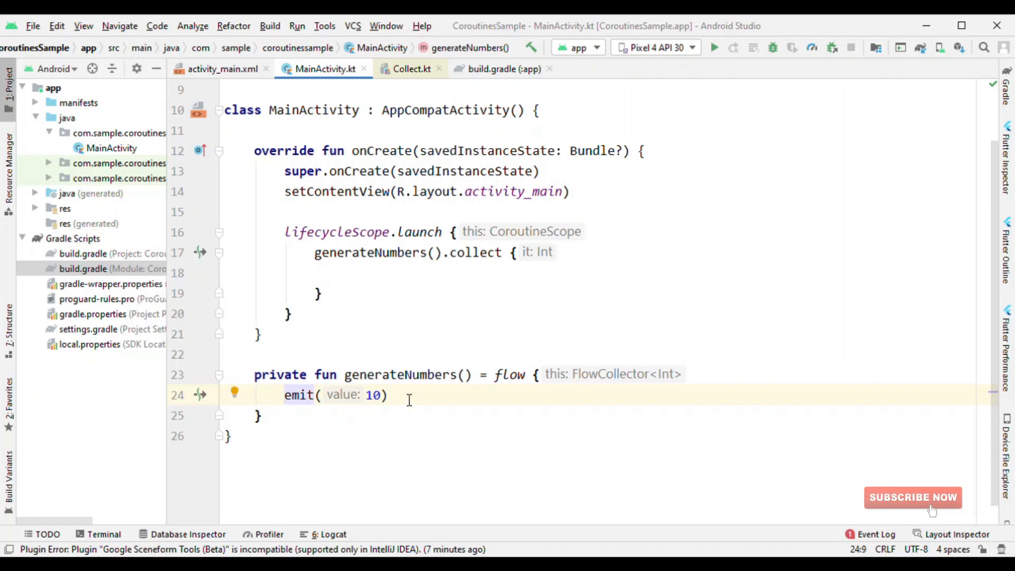
Step: Inside the collect block, write Log.d("FLOW", "VALUE IS $it")
drag(284, 395, 387, 395)
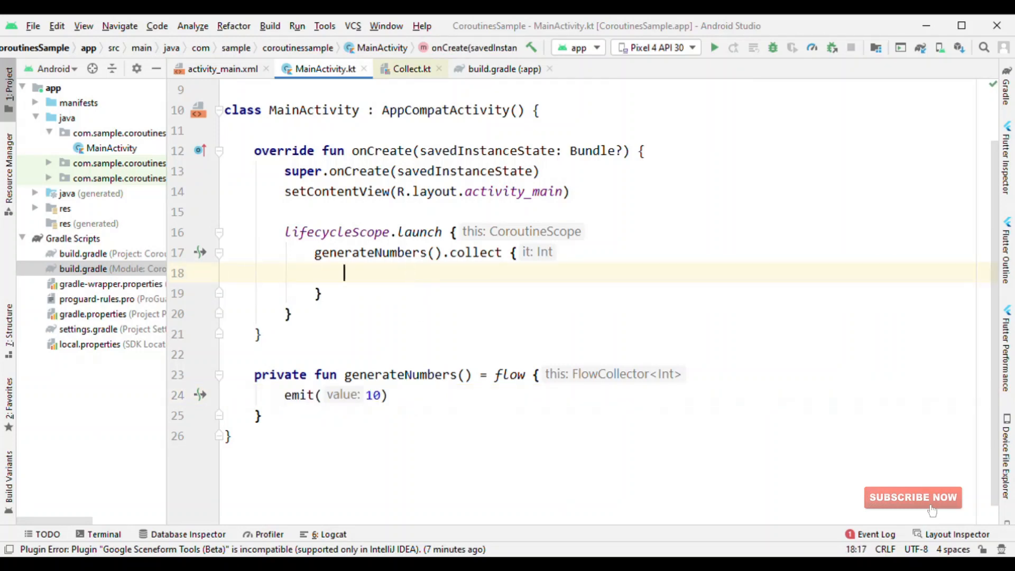
text(Log)
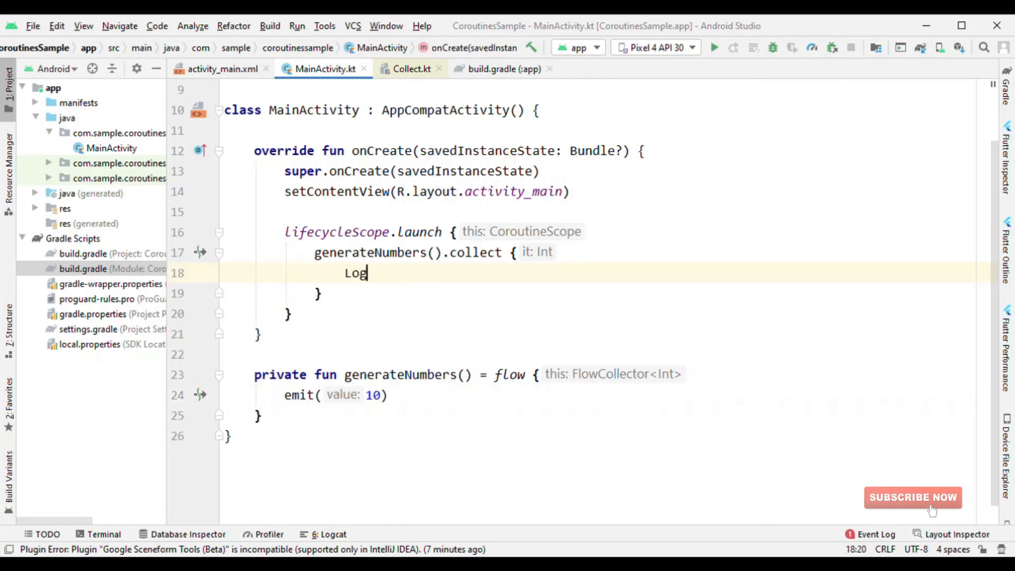
text(.d("F"))
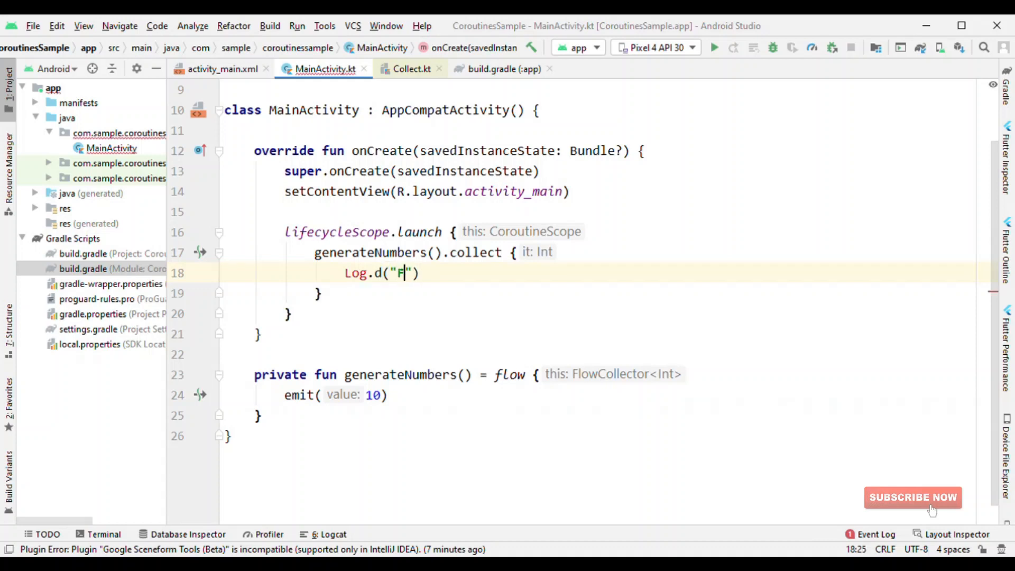
text(LOW)
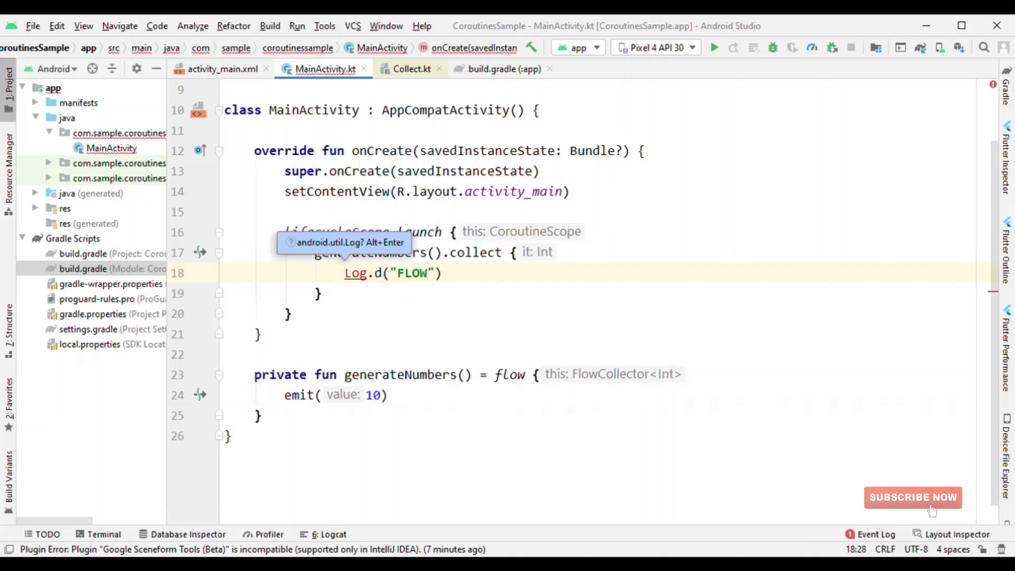
text(, "")
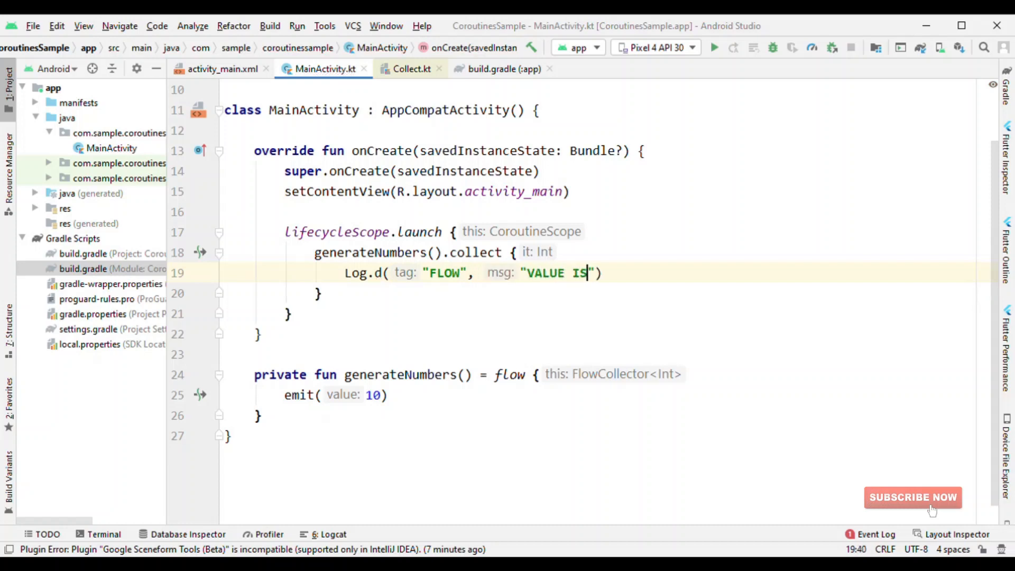
text($it)
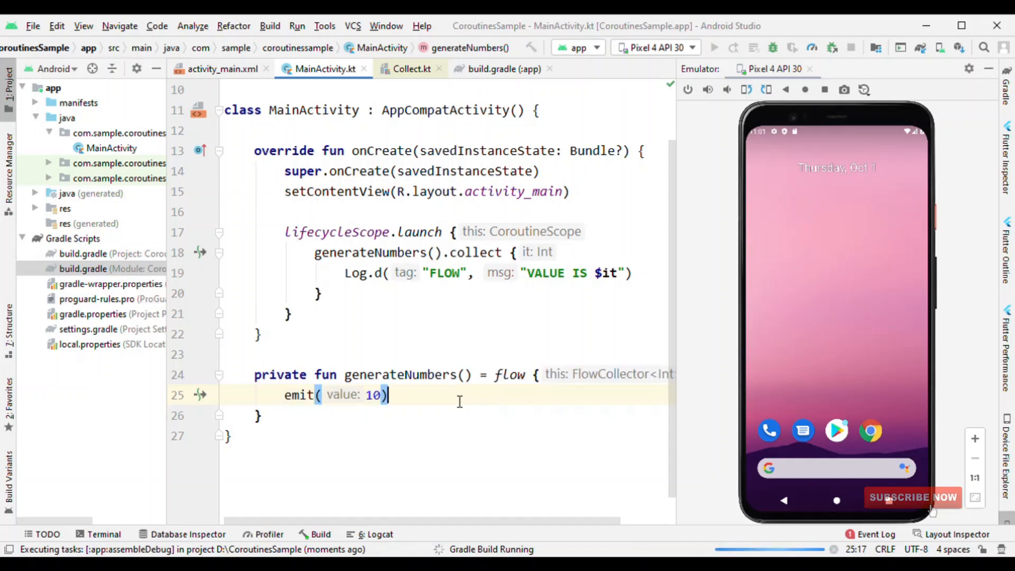
Step: Replace emit(10) with for (num in 1..100) { emit(num) } in generateNumbers
text(for (n)
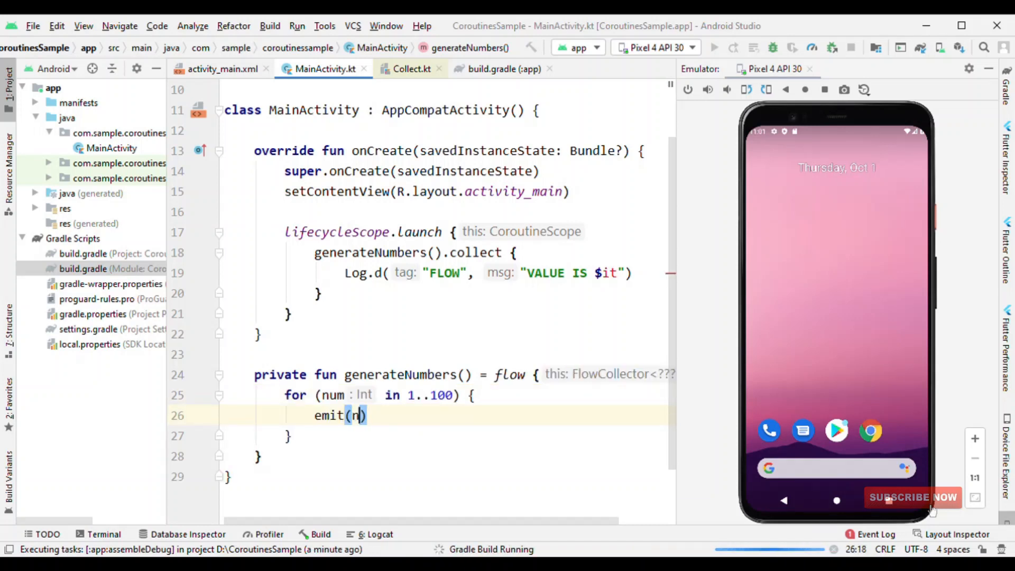
text(um)
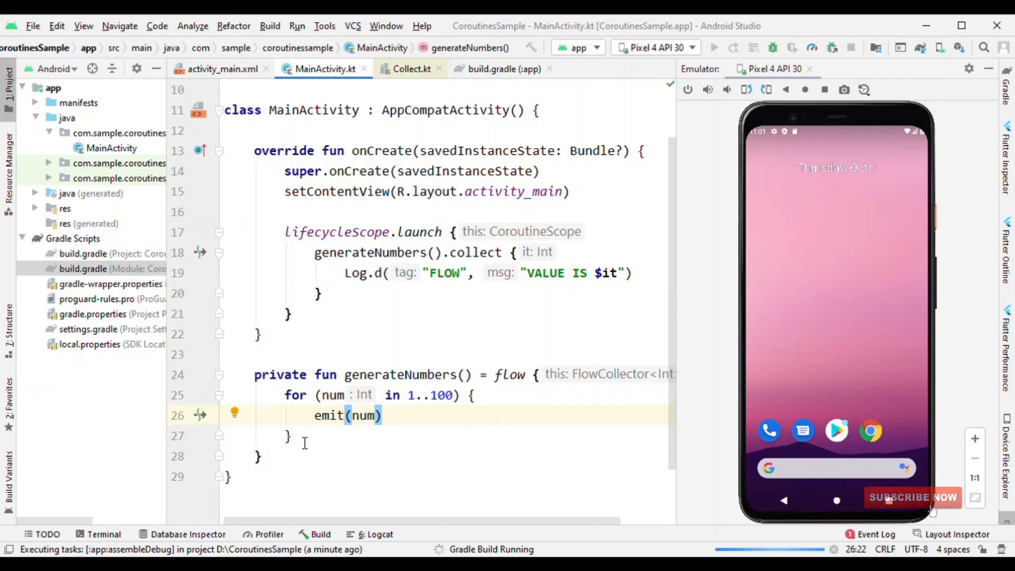
click(285, 396)
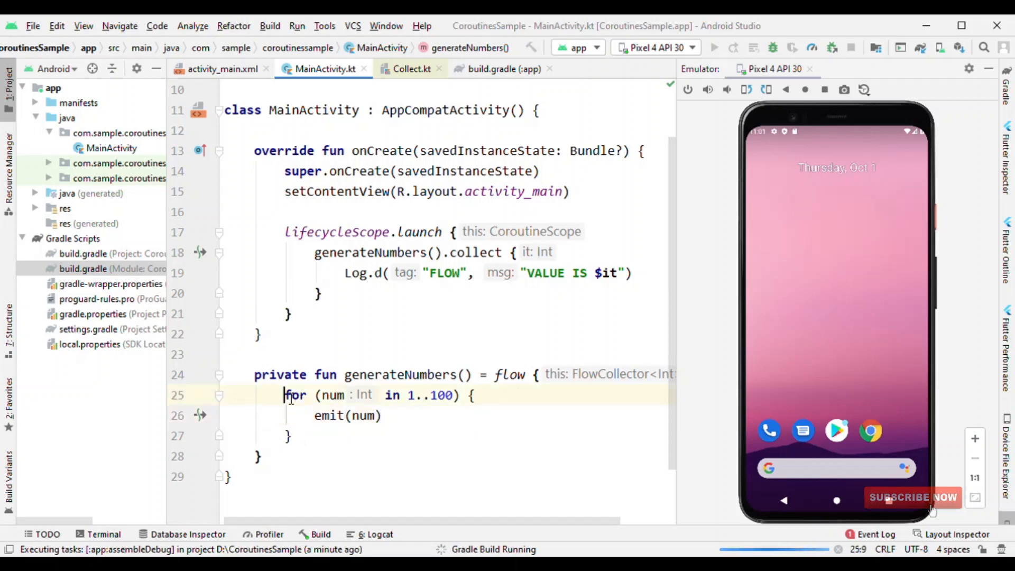
drag(286, 396, 292, 436)
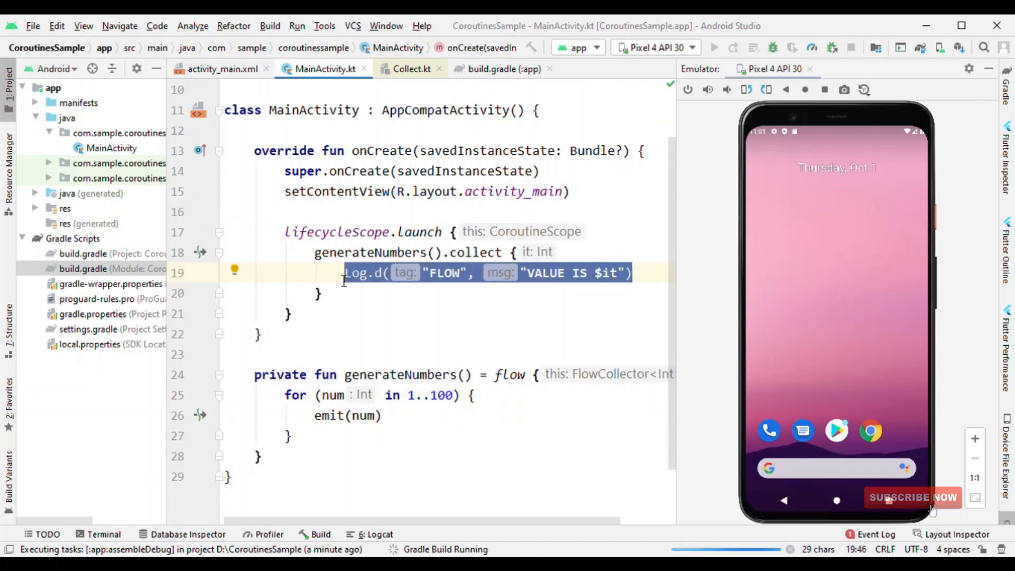
mouse_move(444, 330)
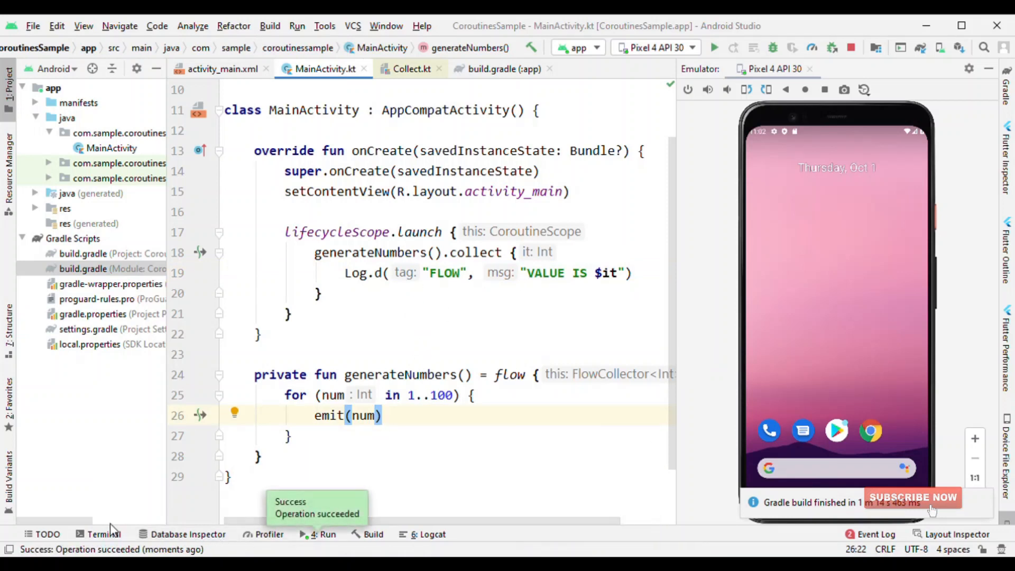
Step: Set the Logcat log level from Error to Debug and rerun the app
click(432, 535)
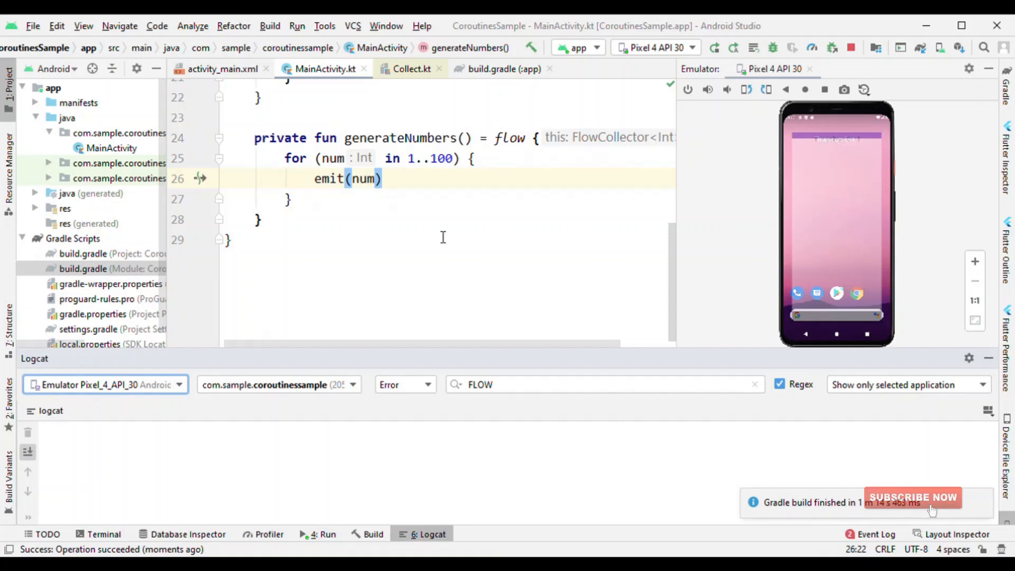
click(428, 384)
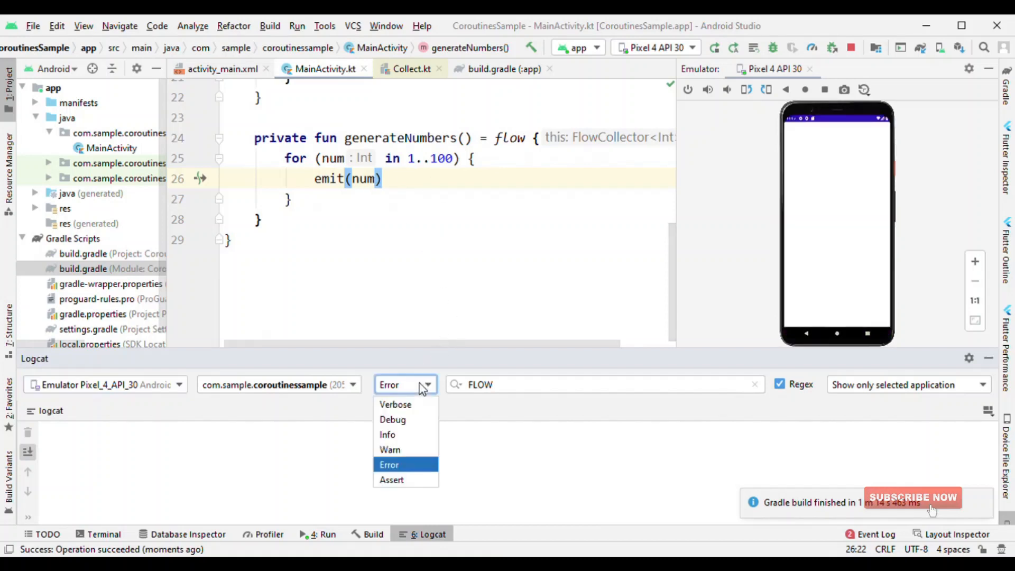
click(392, 420)
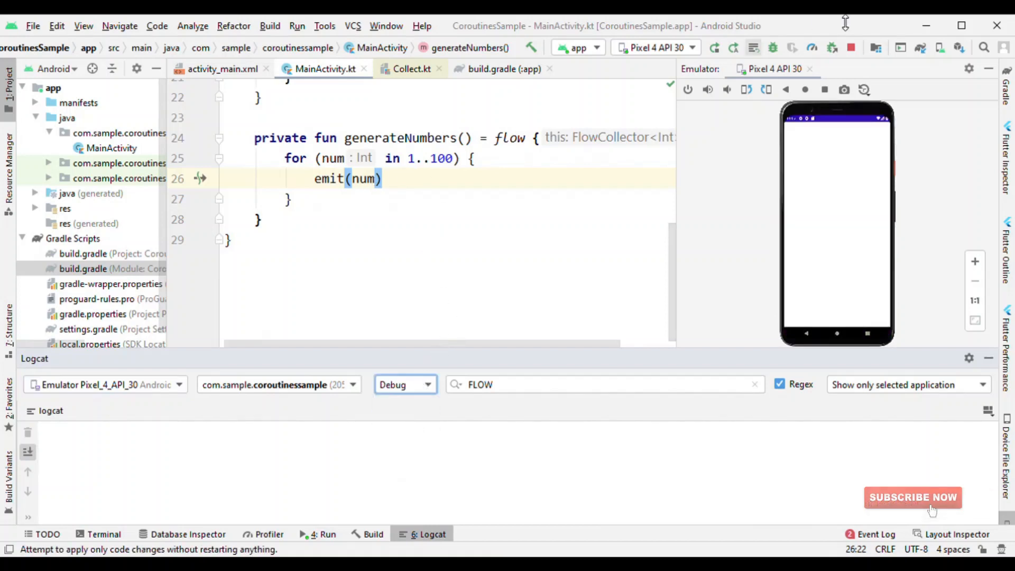
click(714, 48)
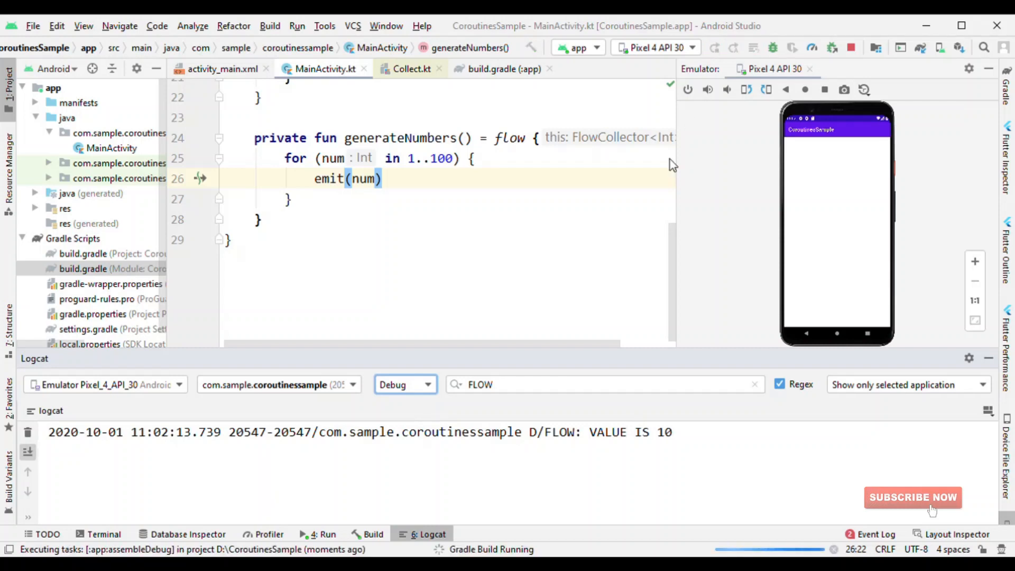
mouse_move(610, 271)
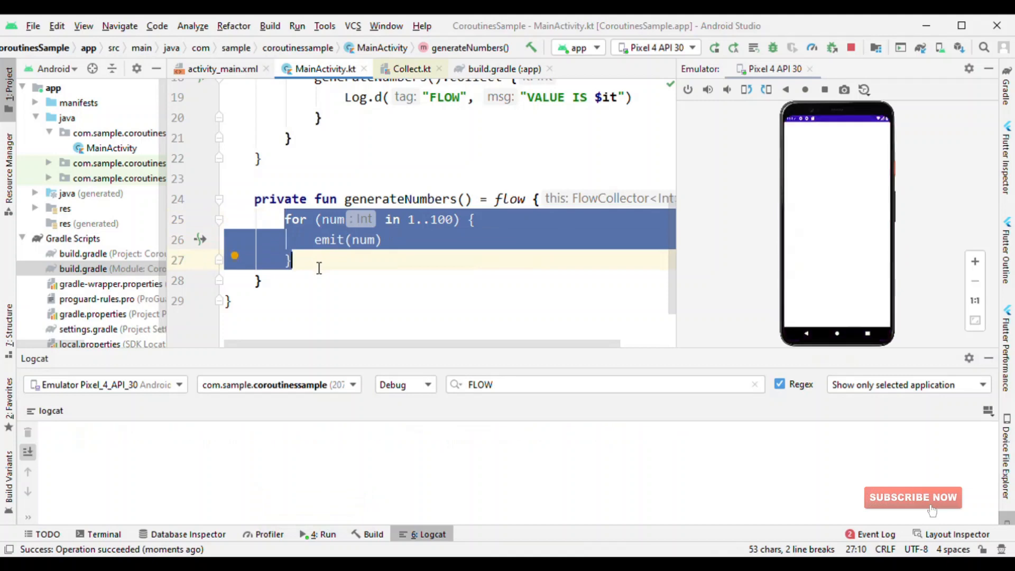
Step: Rerun the app and scroll through the logged values VALUE IS 1 to 100
click(311, 534)
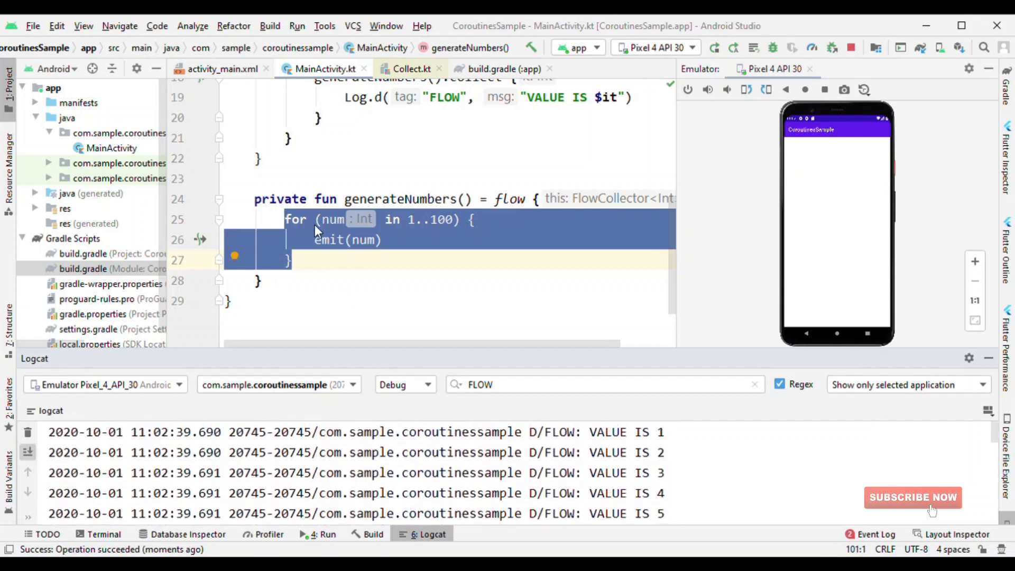
click(314, 240)
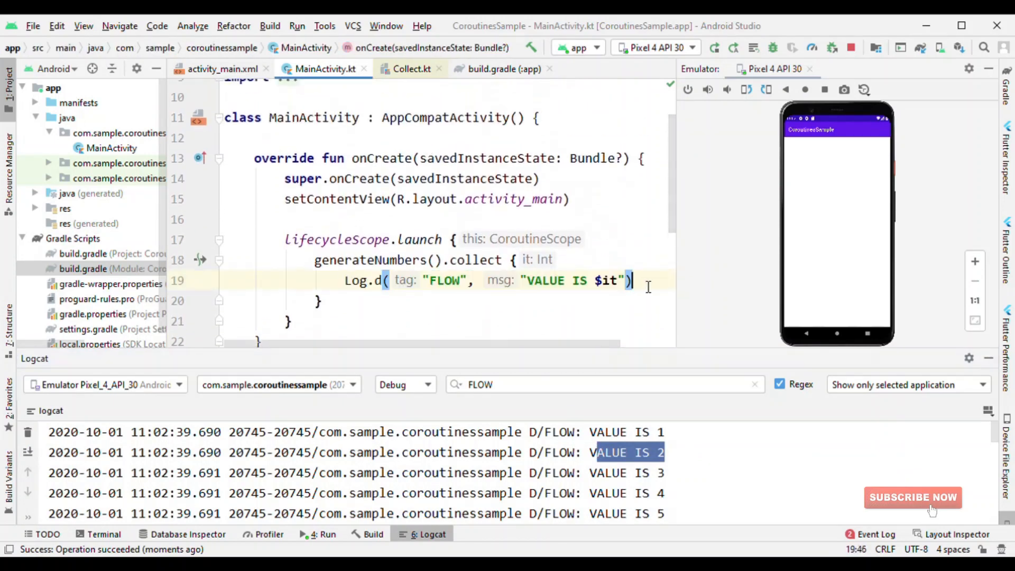
scroll(down, 3)
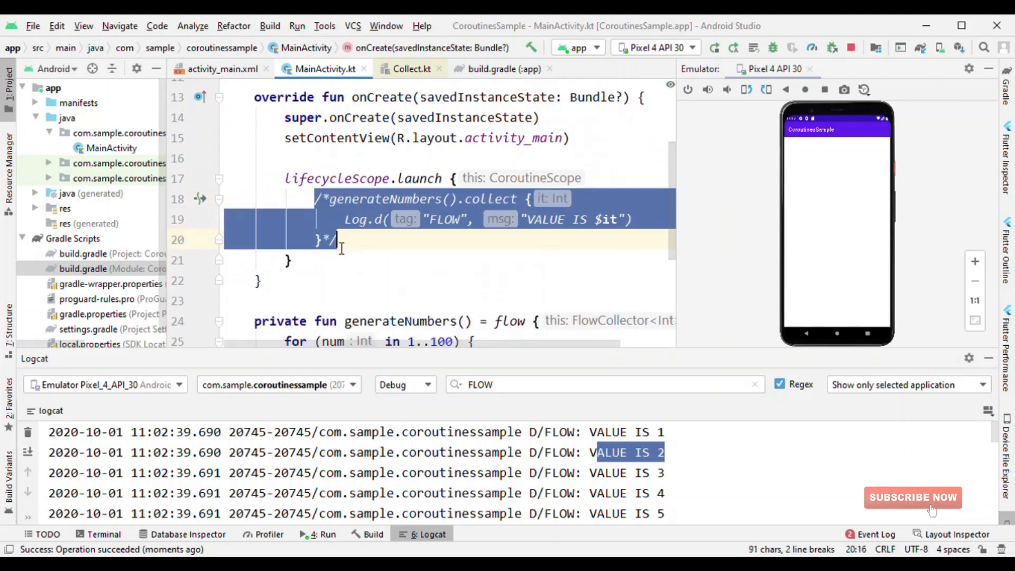
click(715, 48)
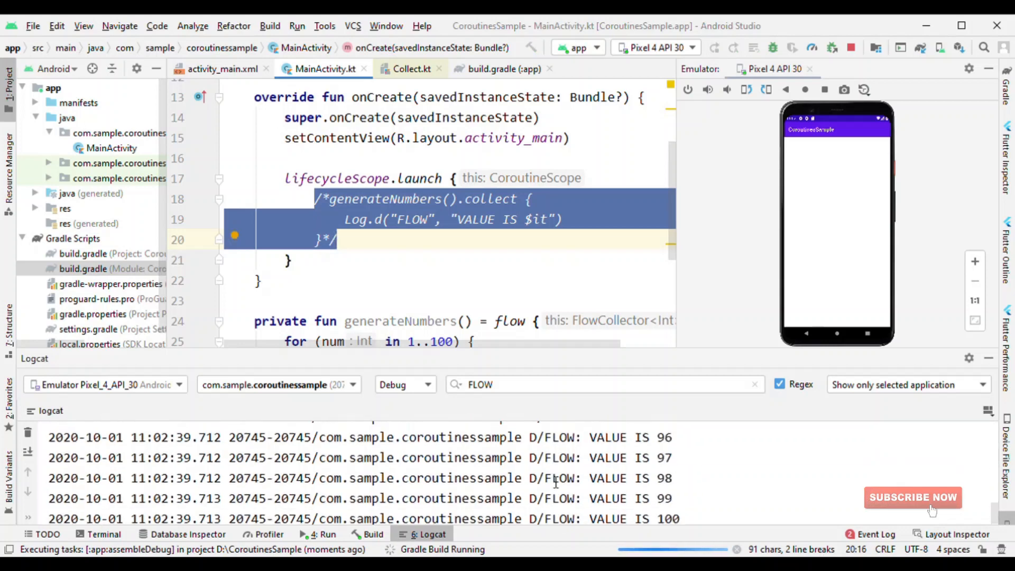
scroll(down, 3)
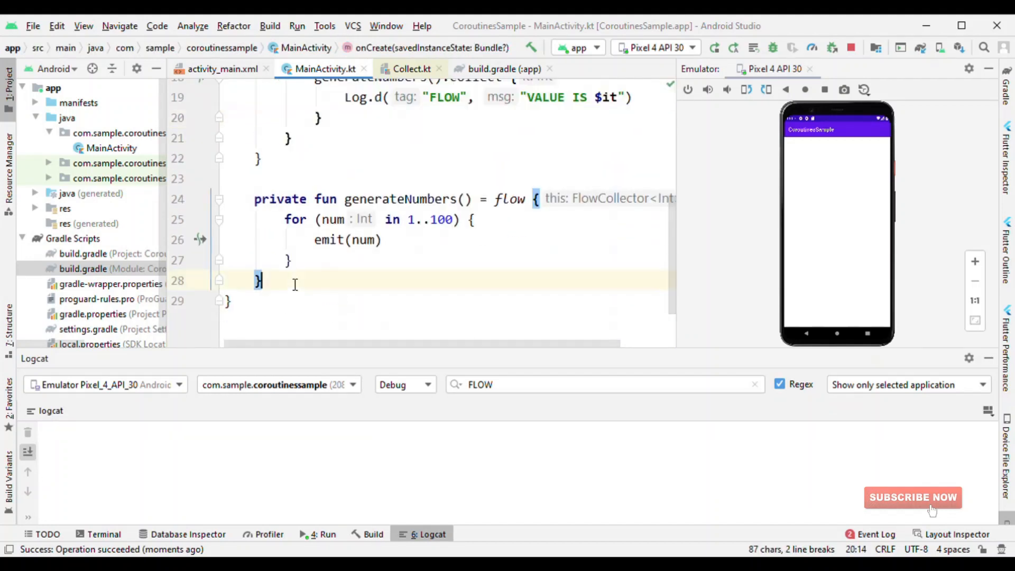
Step: Append .flowOn(Dispatchers.IO) to the flow and spot DefaultDispatcher-worker-1 in Logcat
click(259, 280)
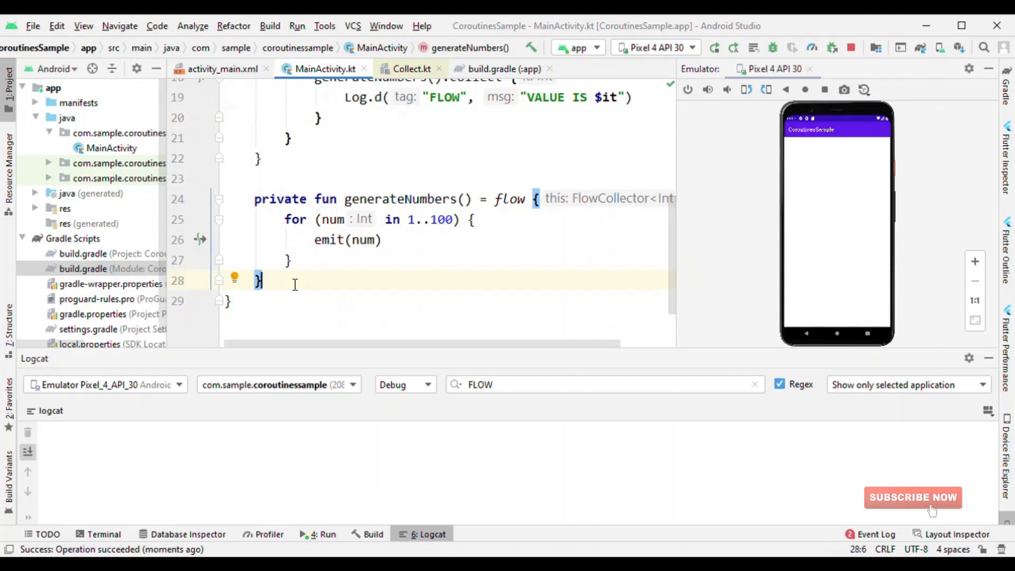
text(.)
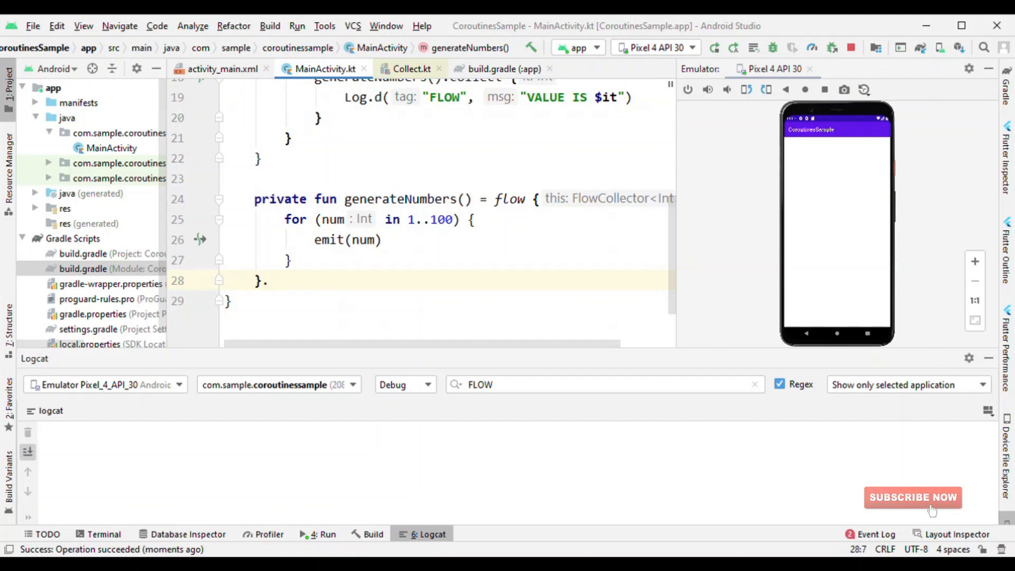
text(flowOn(D)
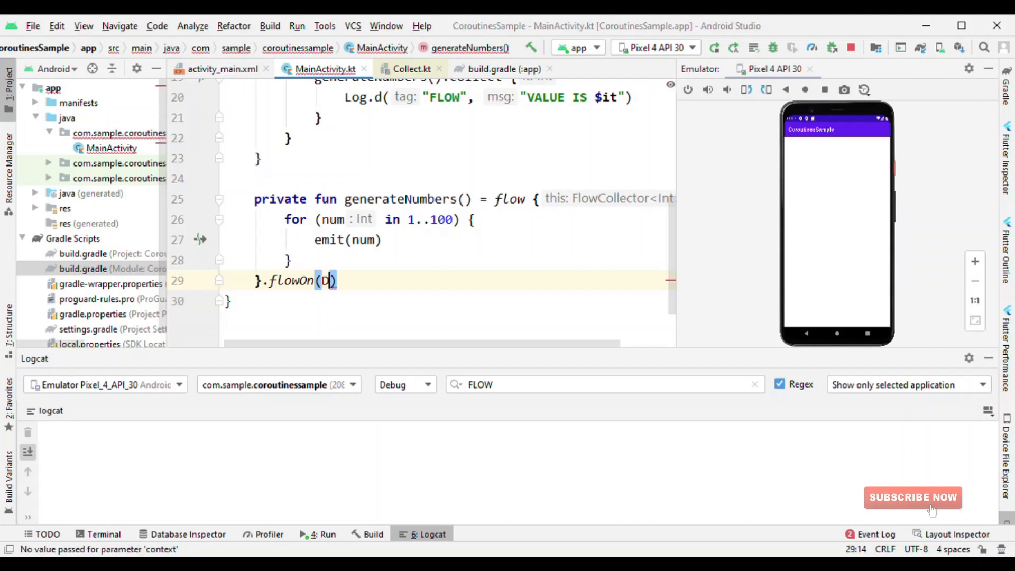
text(i)
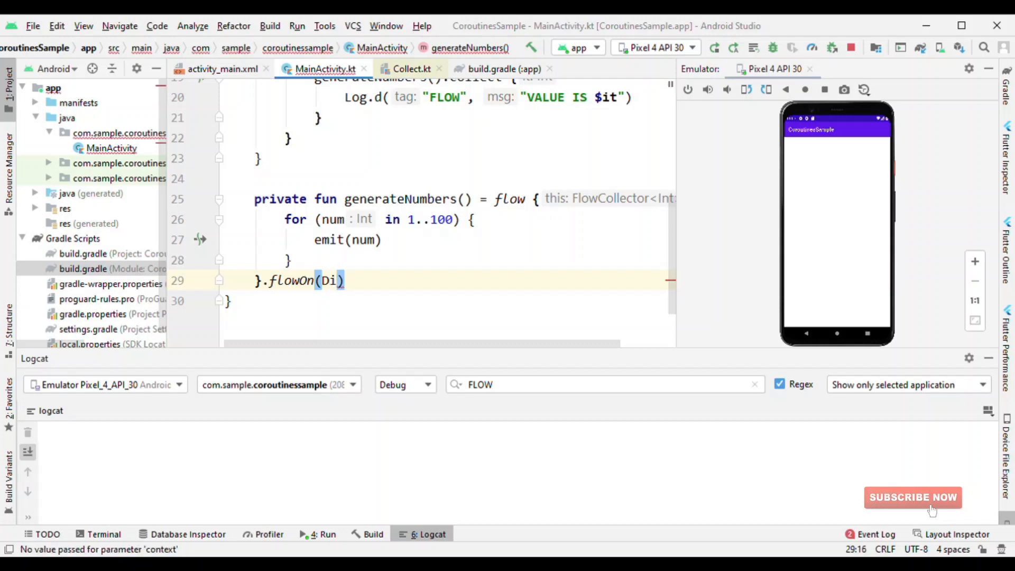
text(Dispatchers.)
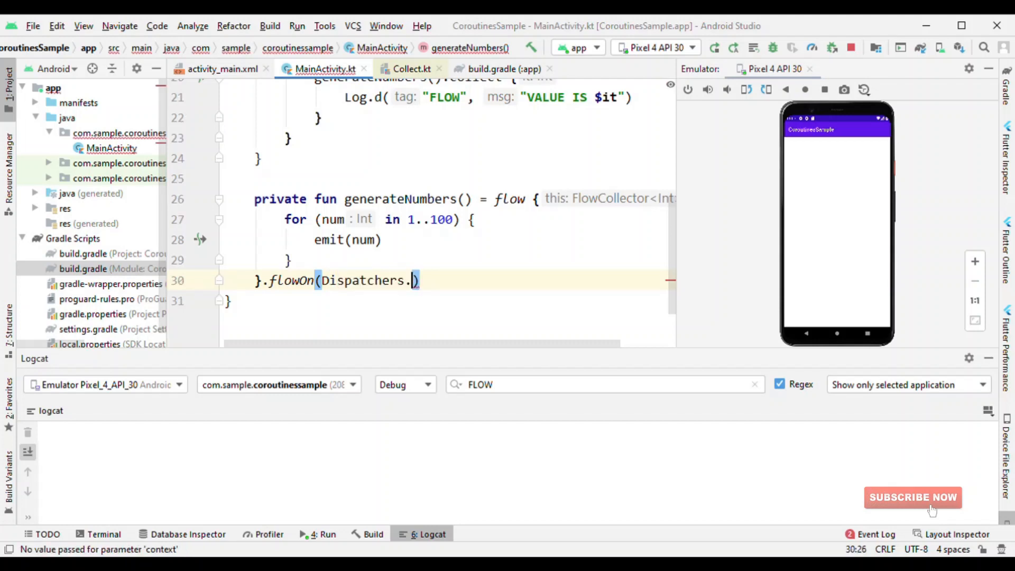
text(IO)
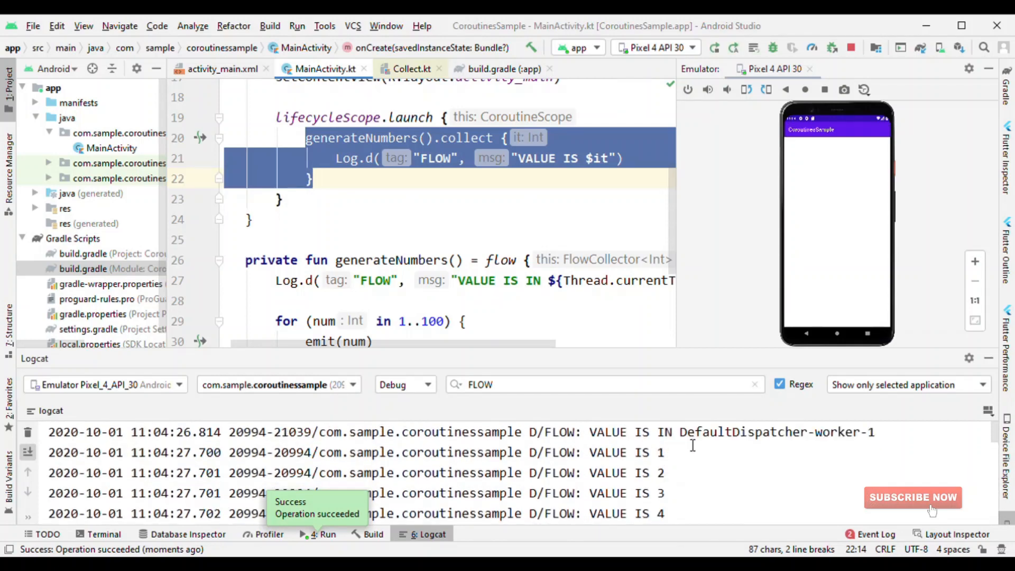
double_click(743, 432)
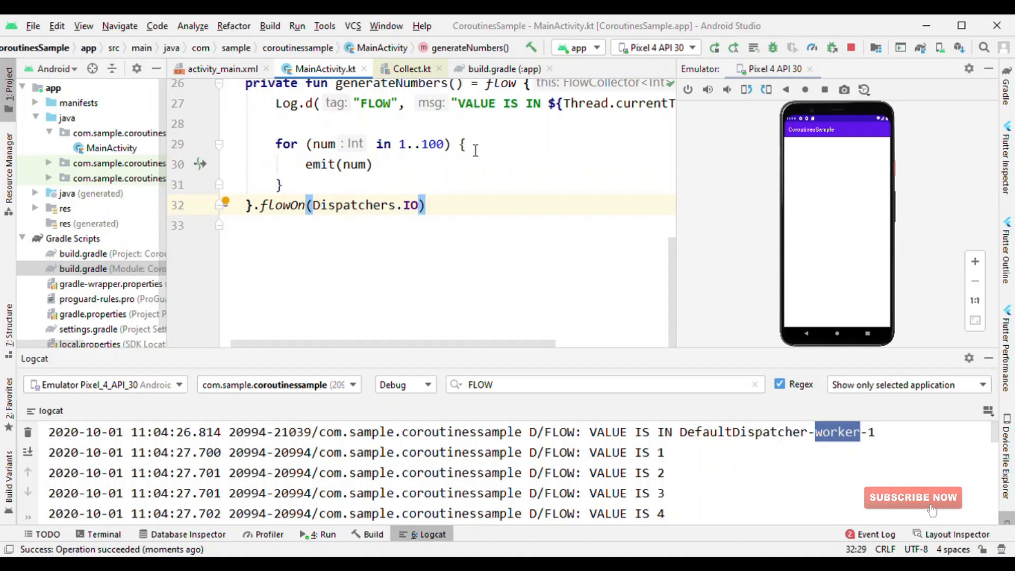
Step: Add delay(100) before emit and wrap collection in measureTimeMillis, logging TIME IS $time
text(delay()
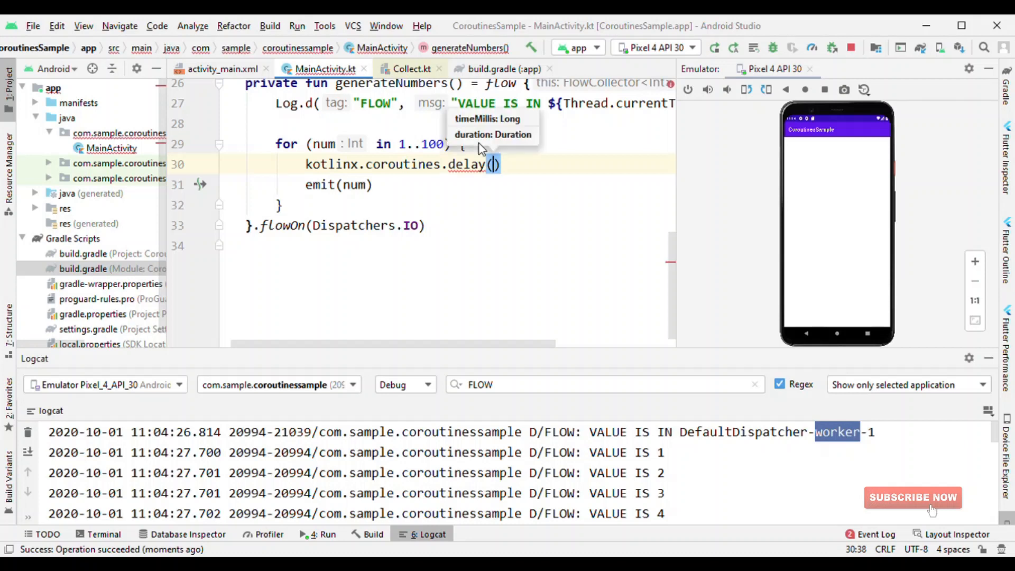
text(1)
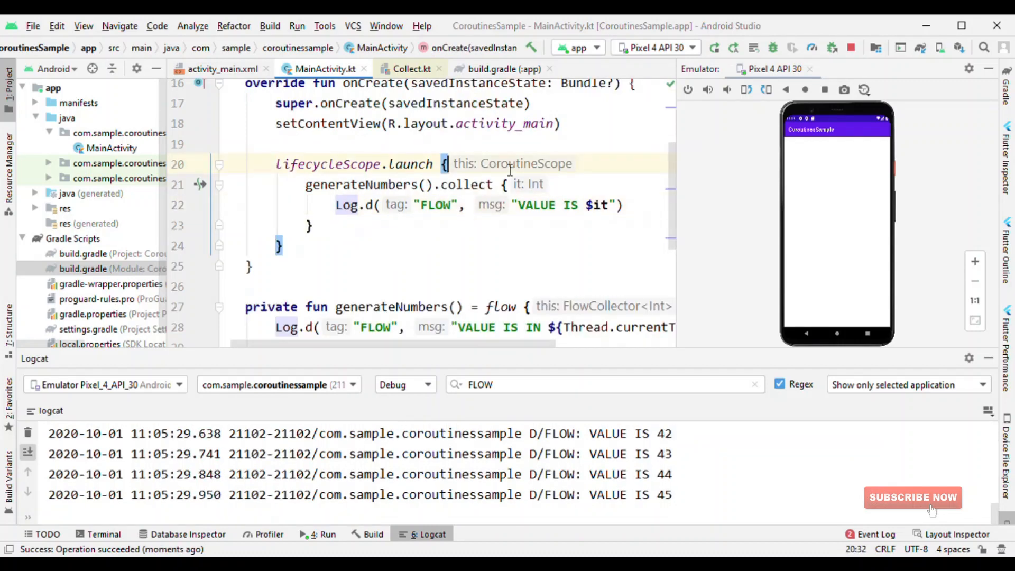
text(val t)
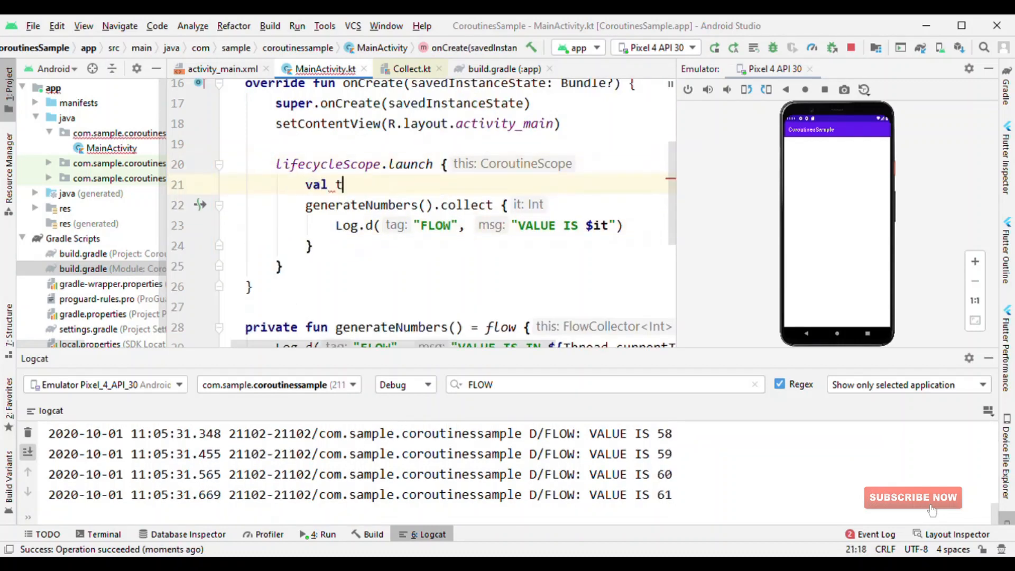
text(ime : Unit = mea)
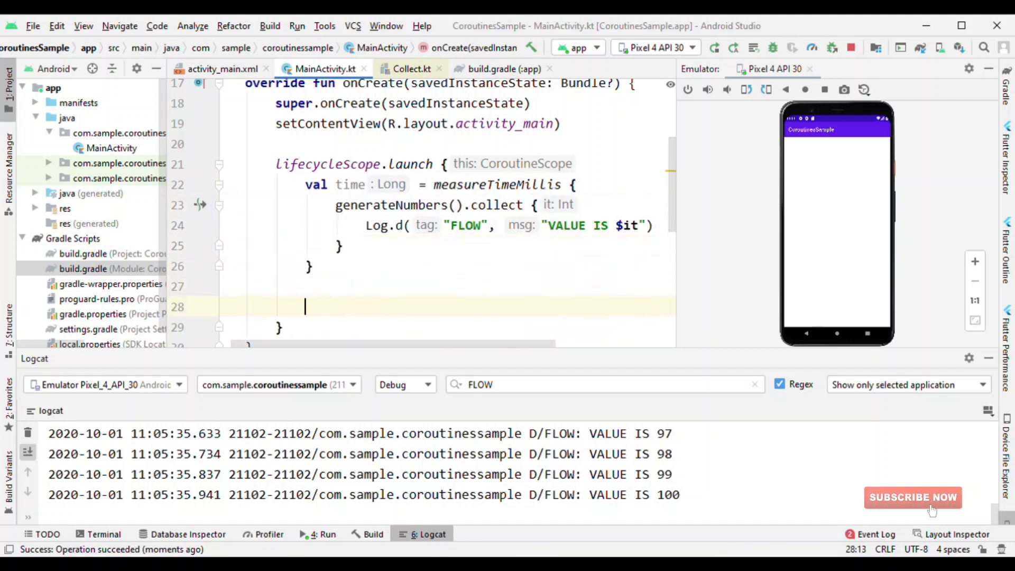
click(476, 225)
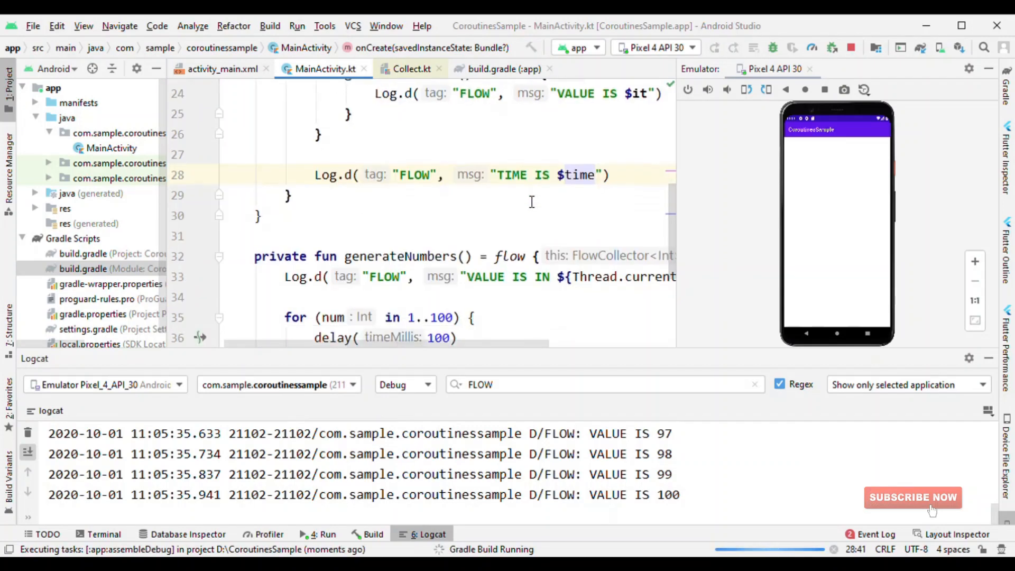
scroll(down, 3)
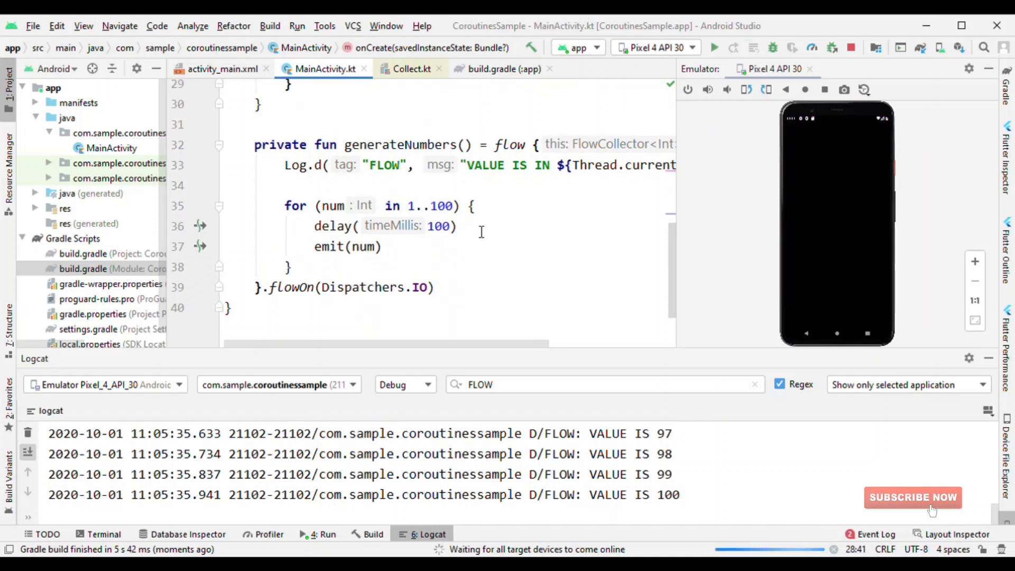
scroll(down, 3)
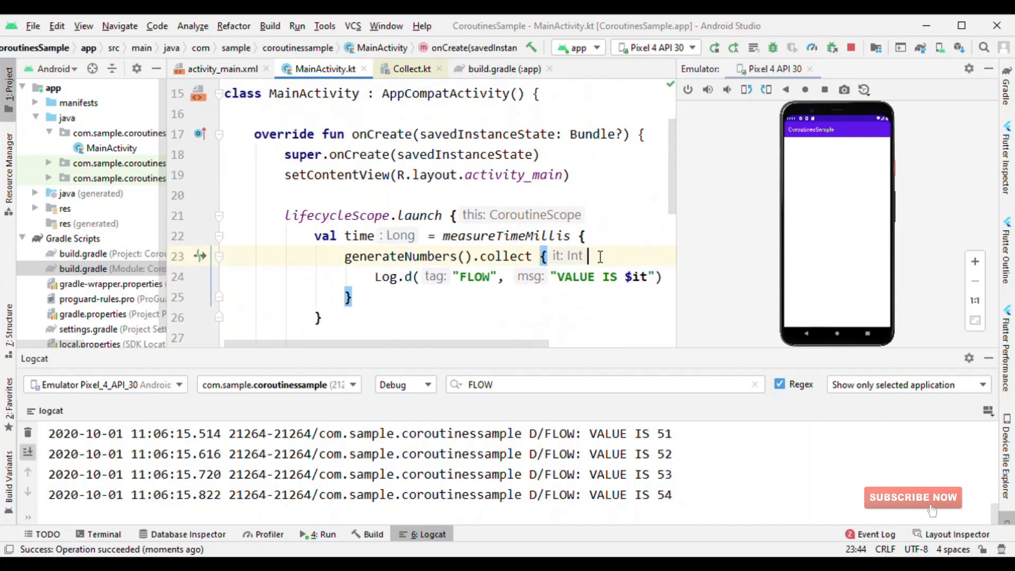
Step: Add delay(200) above the Log.d line inside collect and review the rerun's log
text(del)
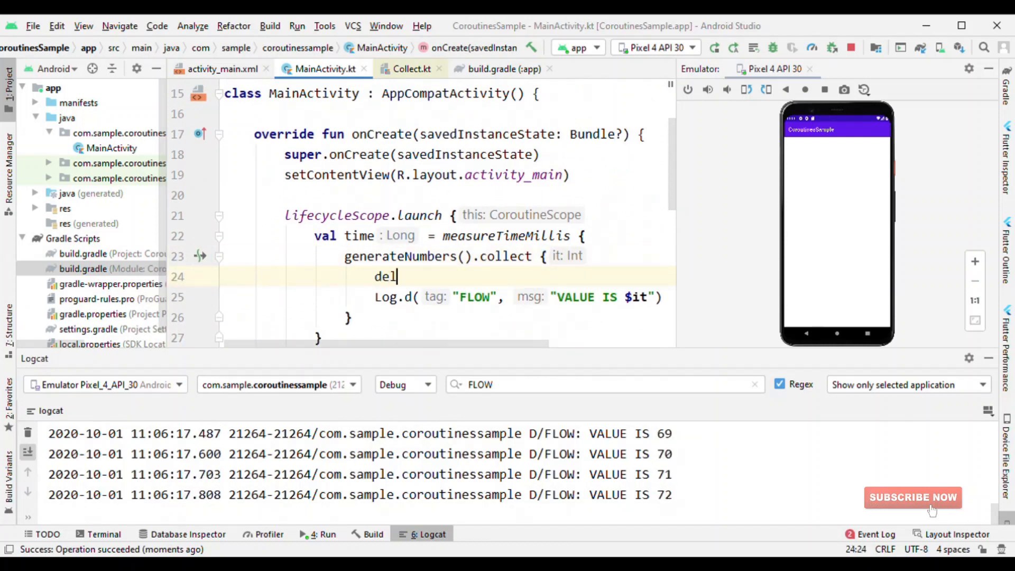
text(ay())
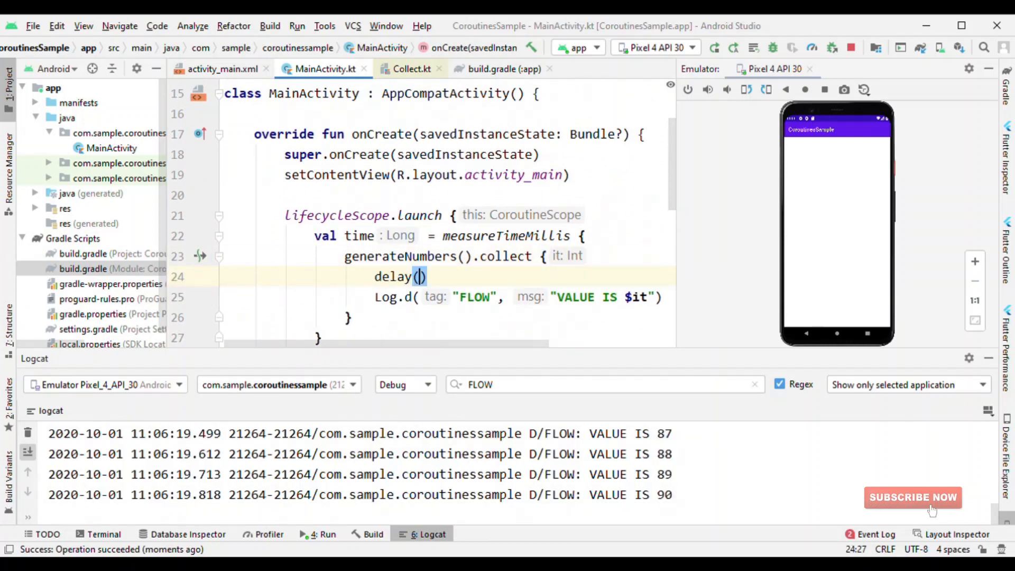
text(200)
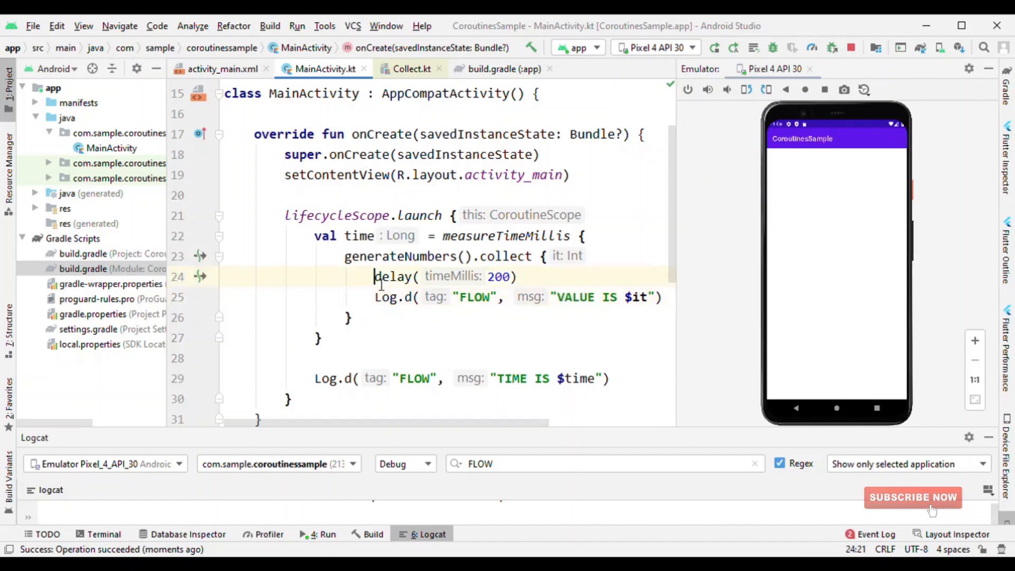
scroll(down, 3)
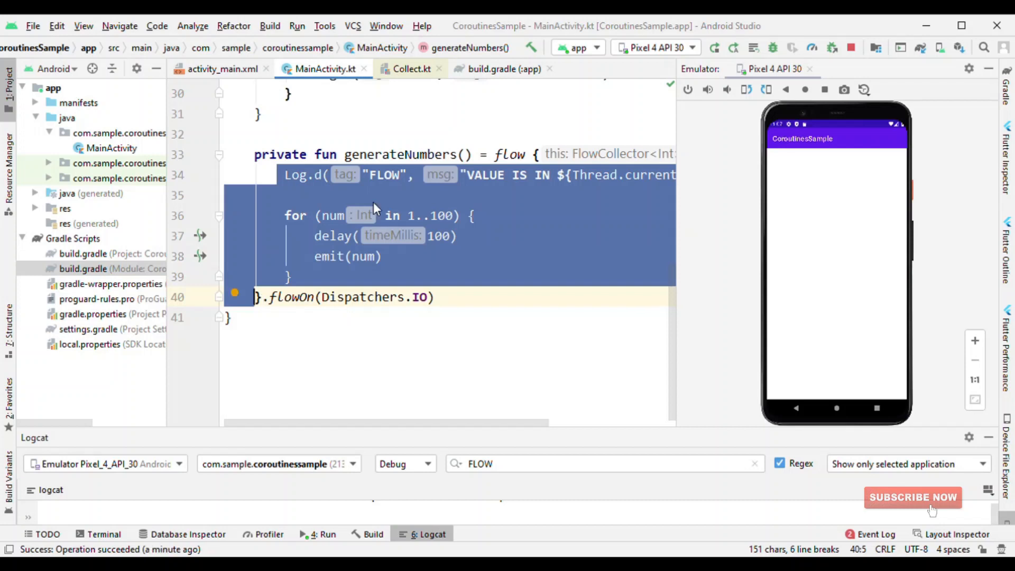
Step: Insert .buffer() before collect and select the TIME IS 22101 result in Logcat
click(294, 195)
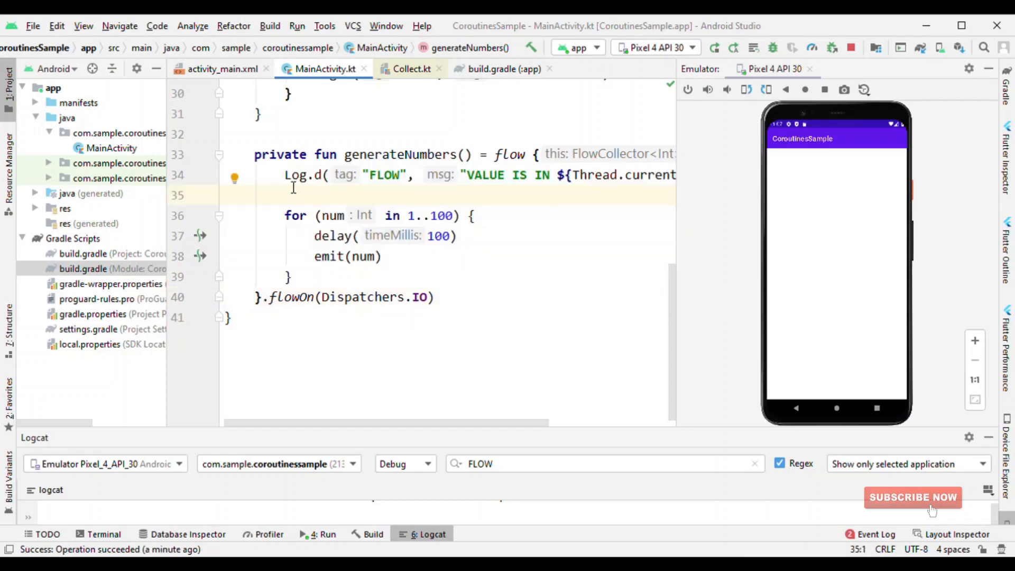
drag(284, 175, 259, 297)
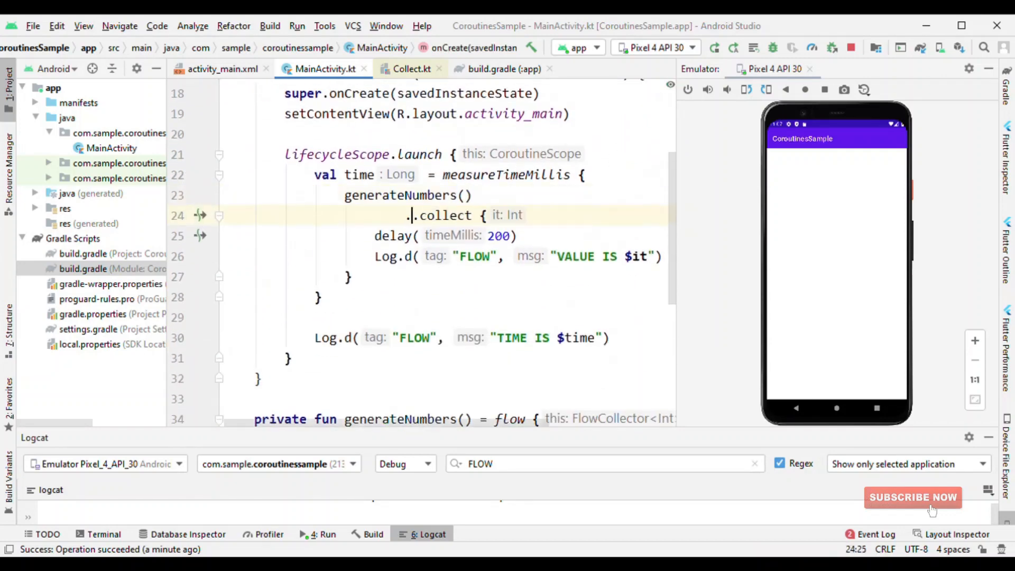
text(buffer())
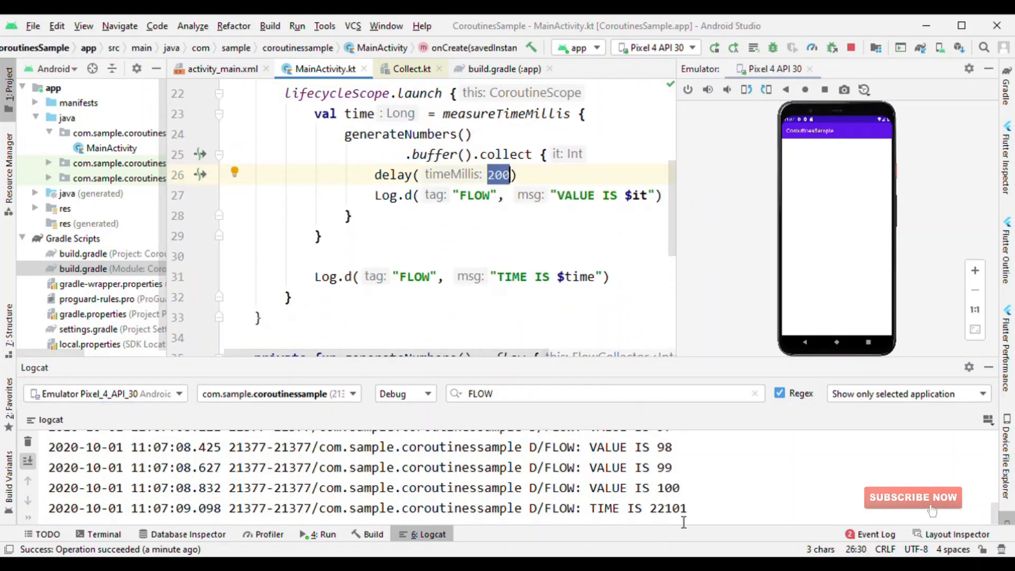
double_click(667, 509)
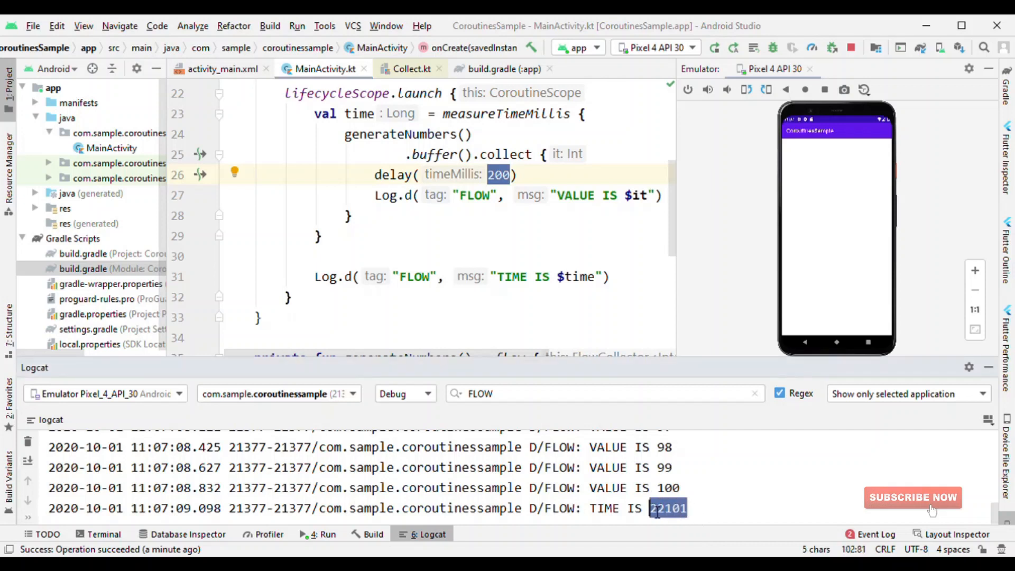